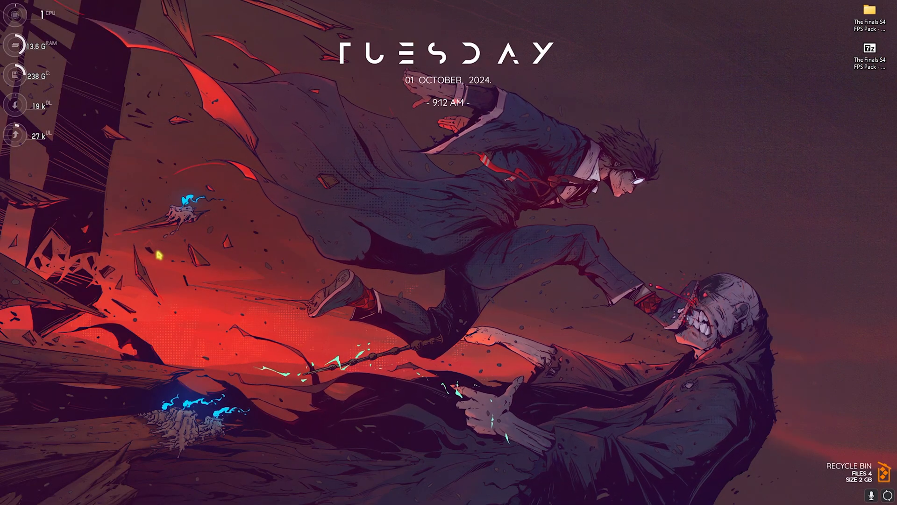
# Open Windows Settings from Start search and go to the Gaming section.
pyautogui.write('settings')
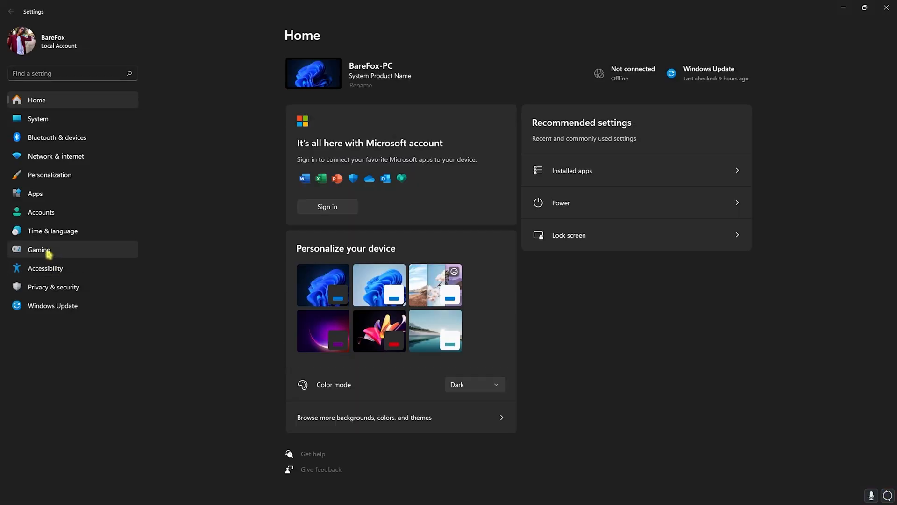
pyautogui.click(39, 250)
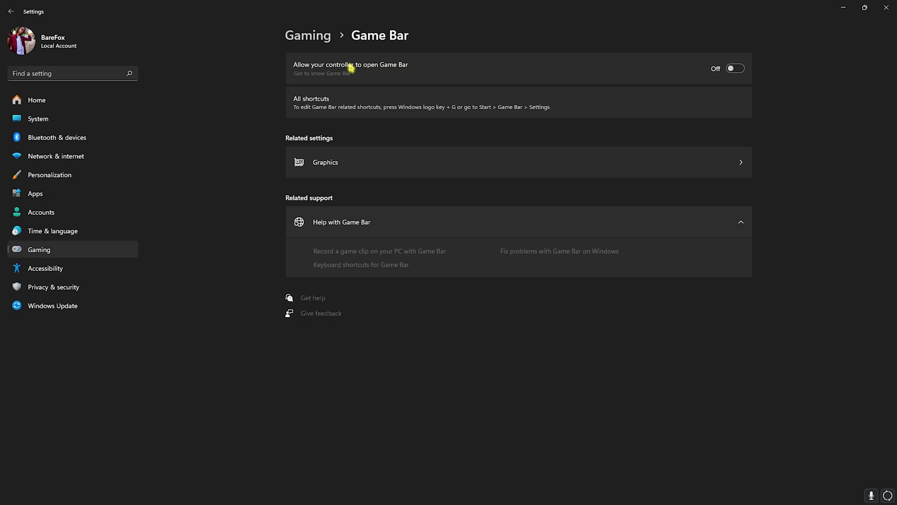
pyautogui.moveTo(325, 45)
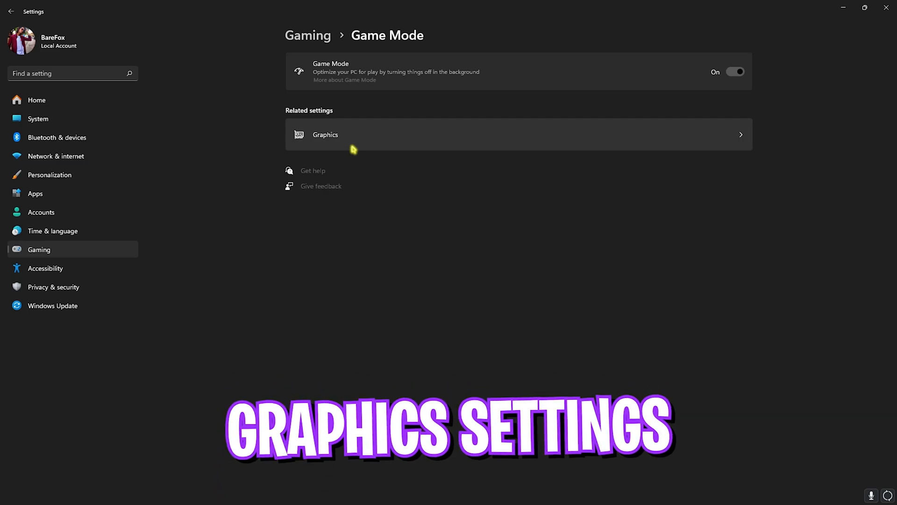
# Turn on hardware-accelerated GPU scheduling and windowed-game optimizations in default graphics settings.
pyautogui.click(325, 135)
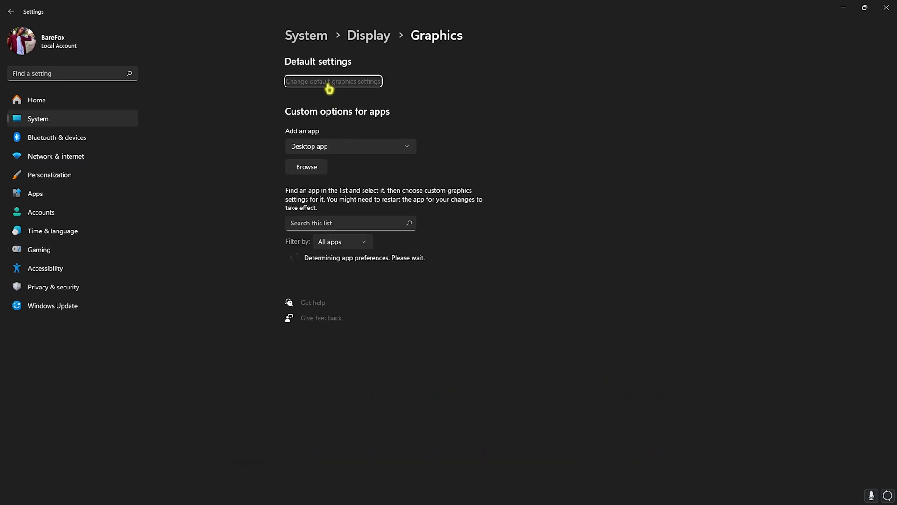
pyautogui.click(333, 82)
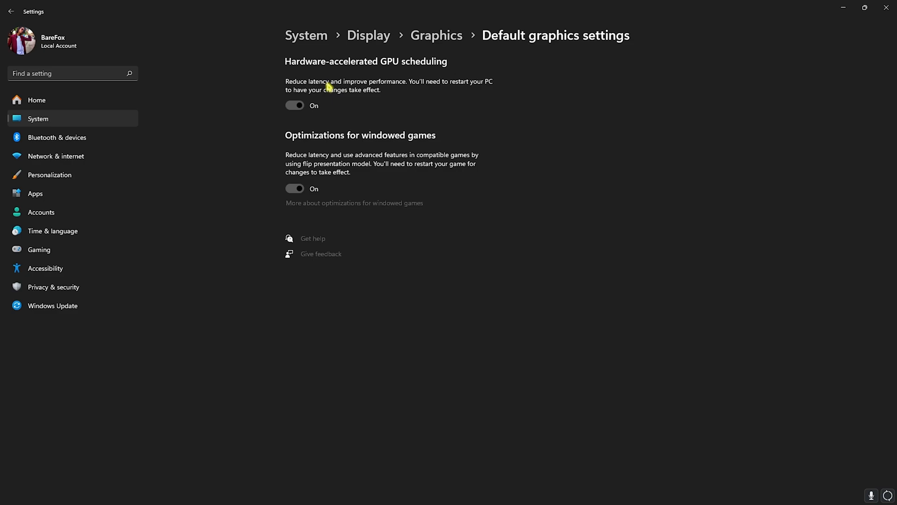
pyautogui.click(436, 35)
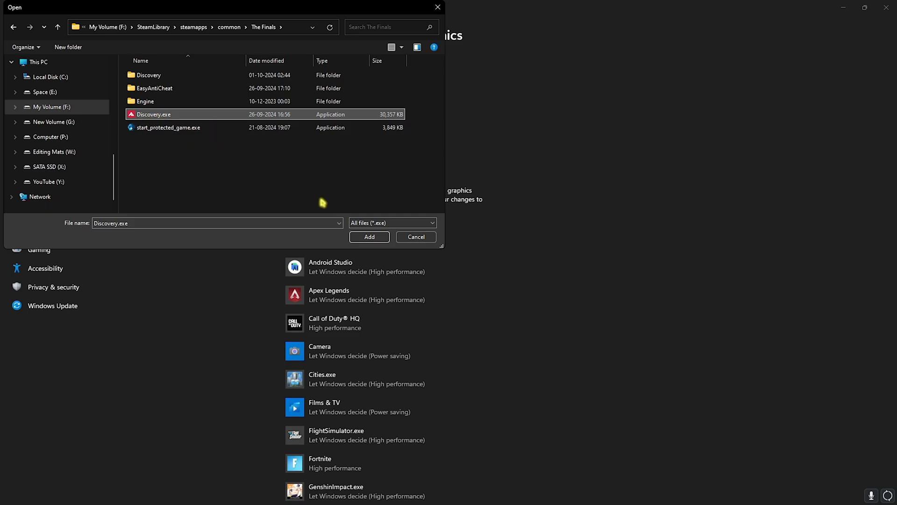
# Set The Finals' Discovery.exe and Binaries\Win64 Discovery.exe to High performance in Graphics.
pyautogui.click(369, 236)
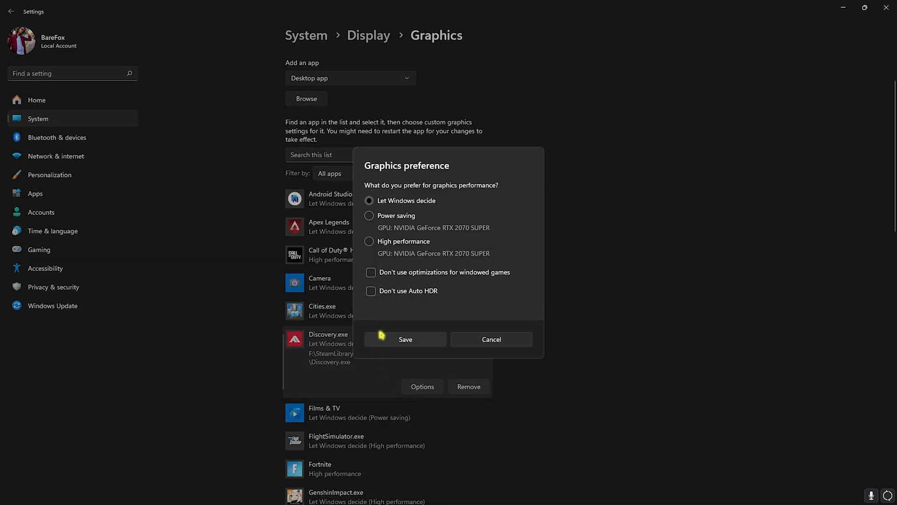
pyautogui.click(405, 338)
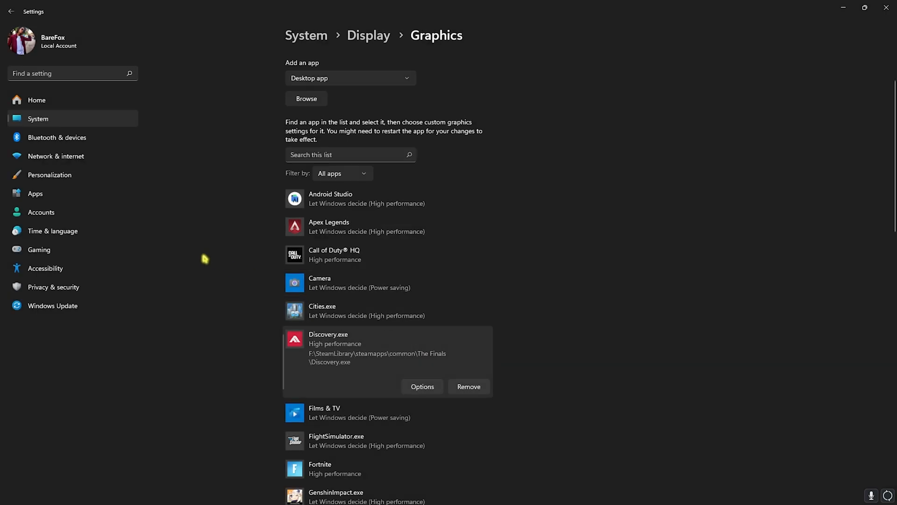
pyautogui.click(306, 98)
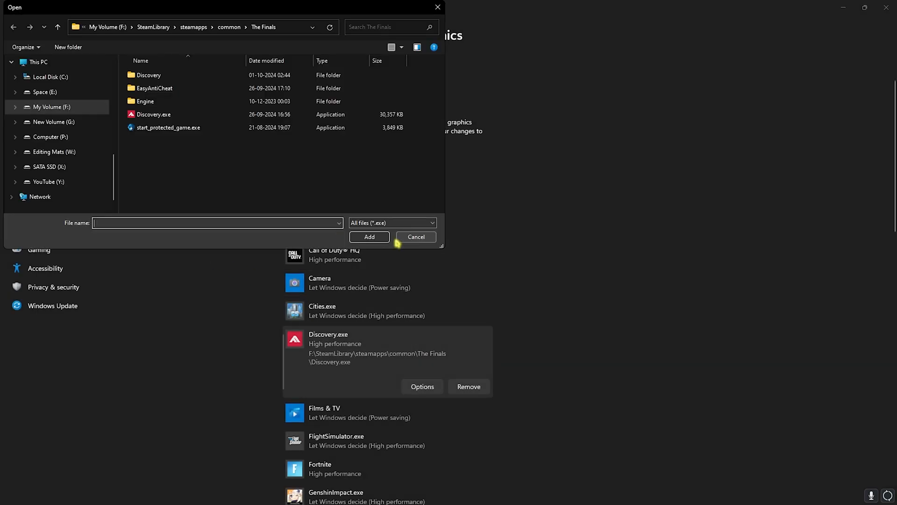
pyautogui.doubleClick(148, 75)
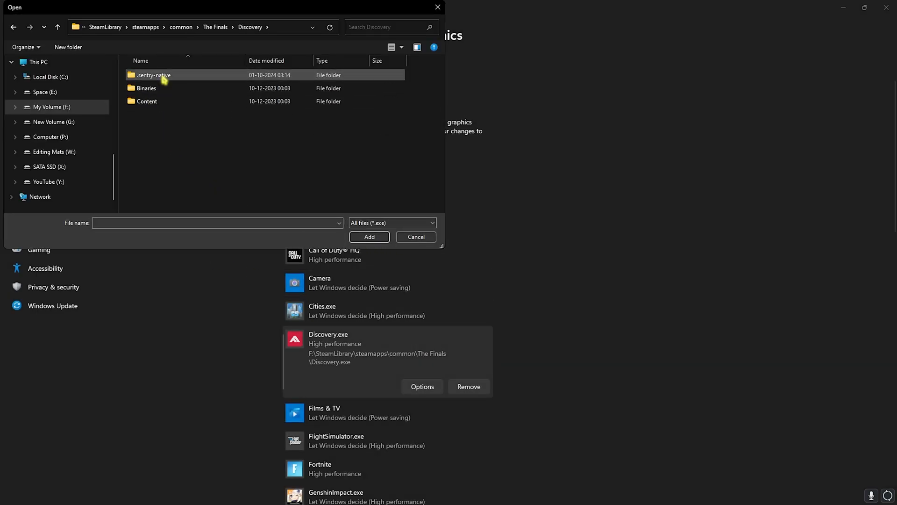
pyautogui.doubleClick(146, 88)
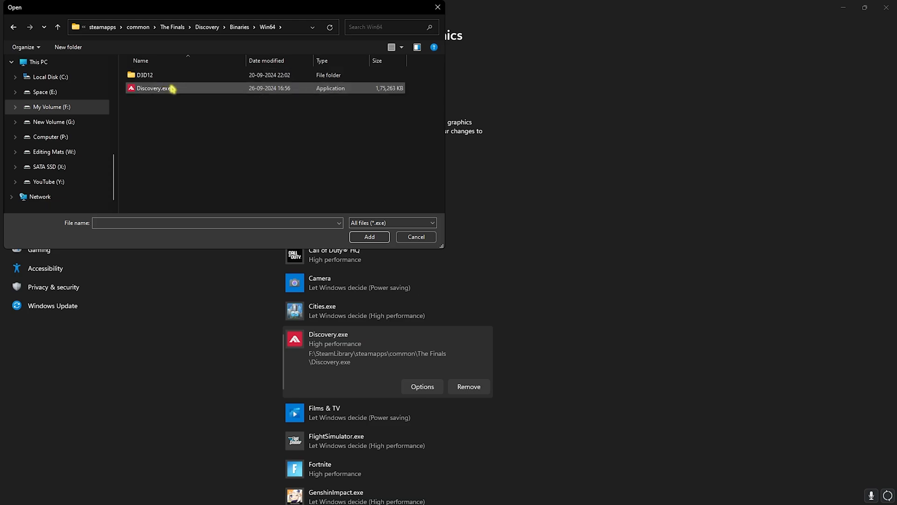
pyautogui.click(155, 88)
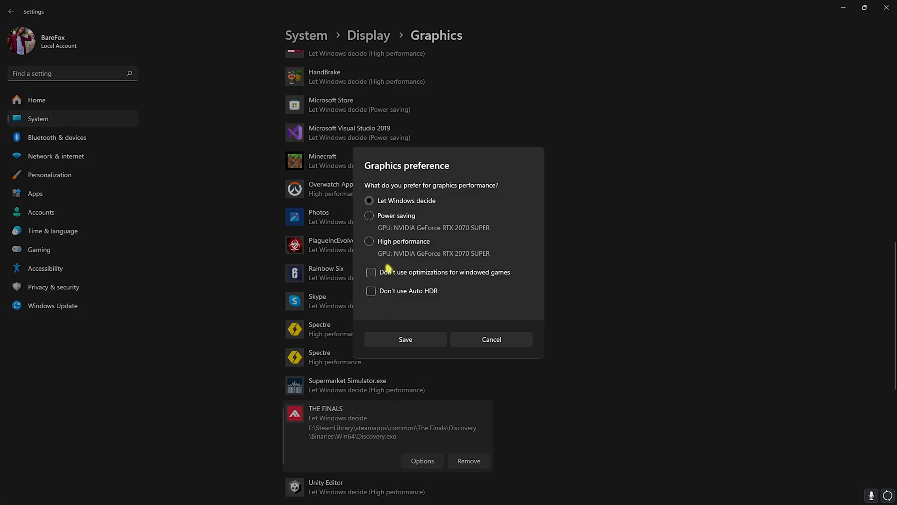
pyautogui.click(405, 339)
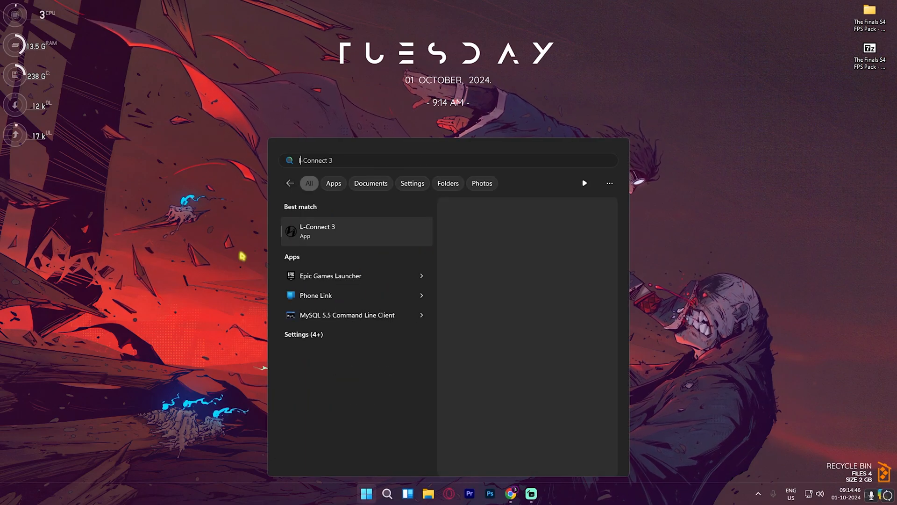
# Enable 'Let Windows apps run in the background' with Force Deny in Group Policy Editor.
pyautogui.write('local g')
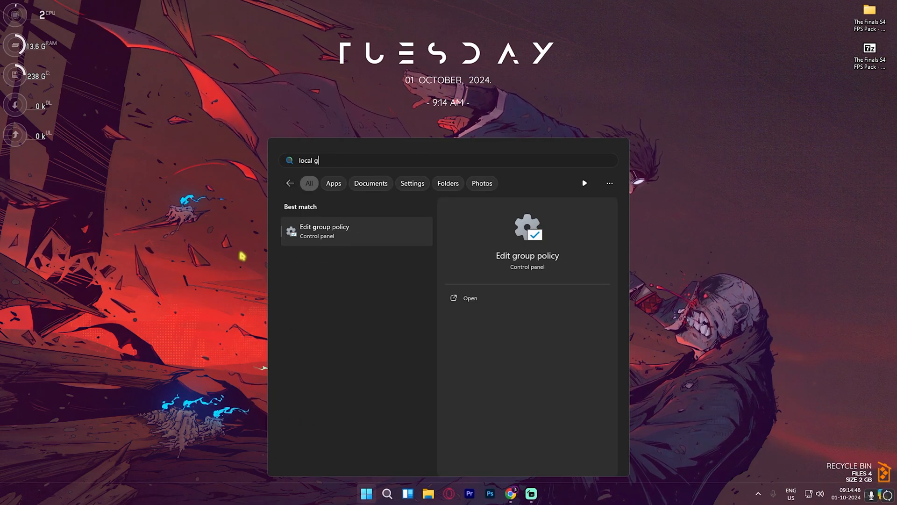
pyautogui.press('Escape')
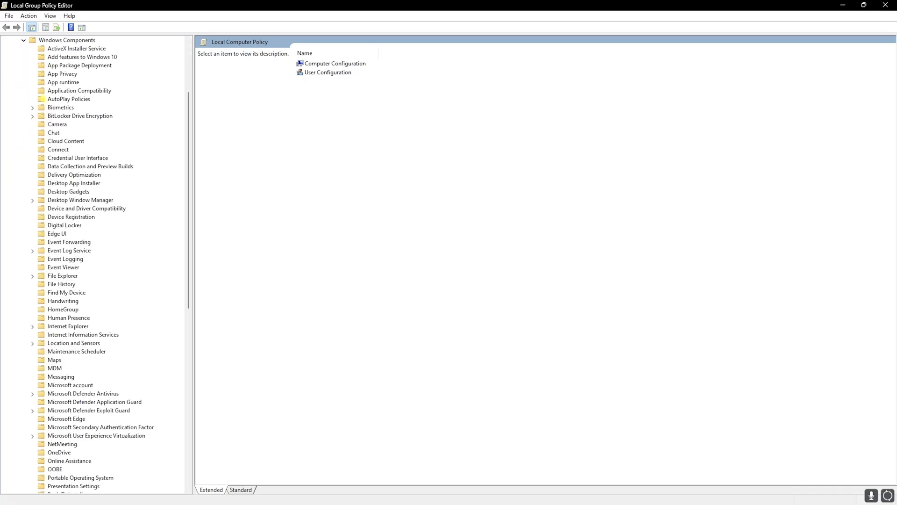
pyautogui.click(62, 74)
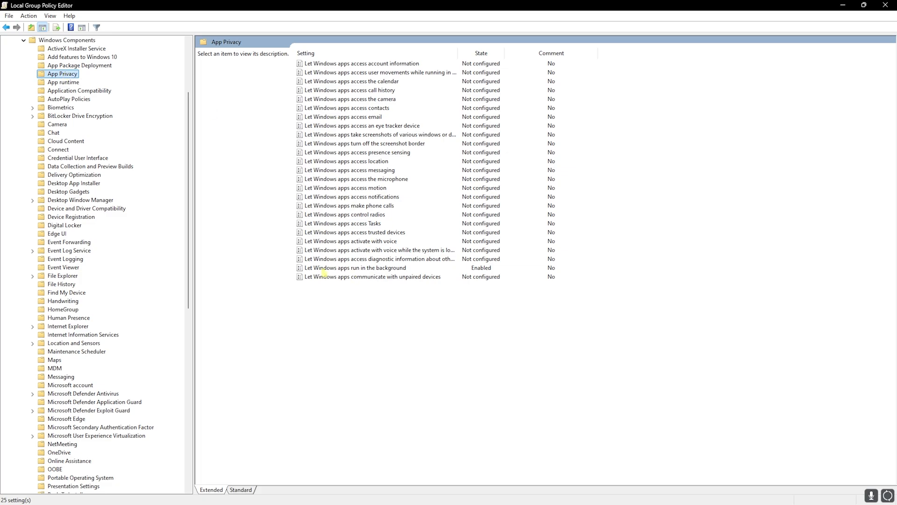
pyautogui.click(354, 268)
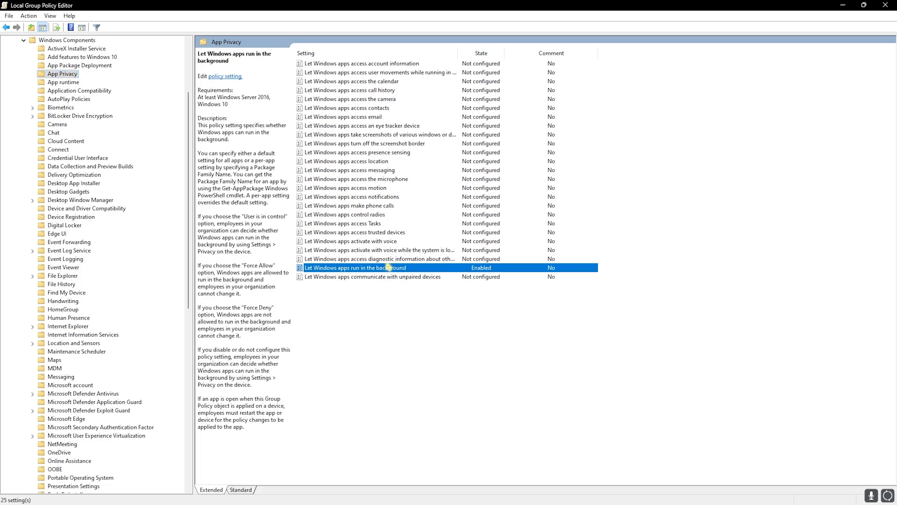
pyautogui.doubleClick(355, 267)
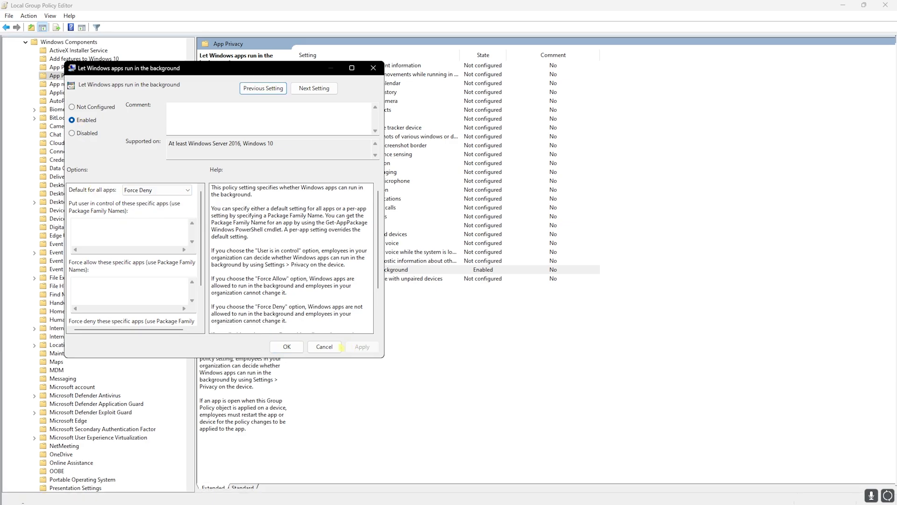
pyautogui.click(286, 347)
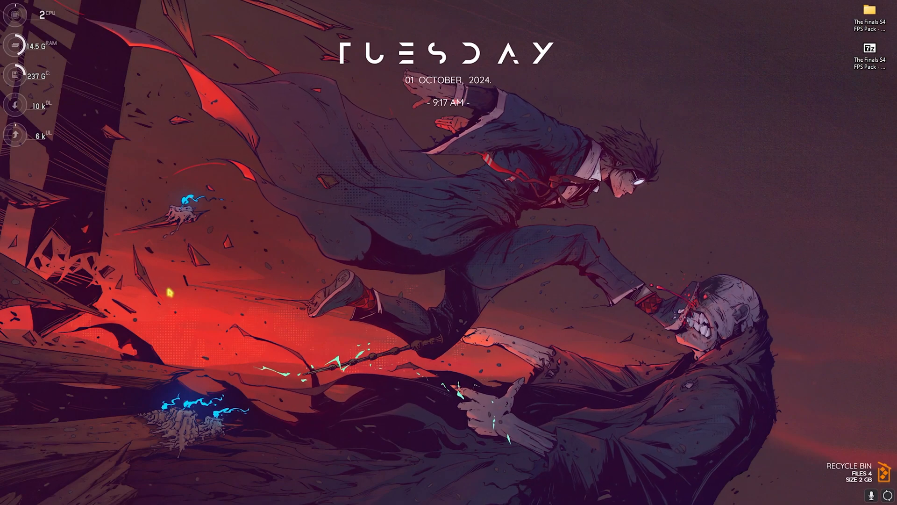
# Create a System Restore point described 'Fin' and dismiss the success message.
pyautogui.write('create a restore point')
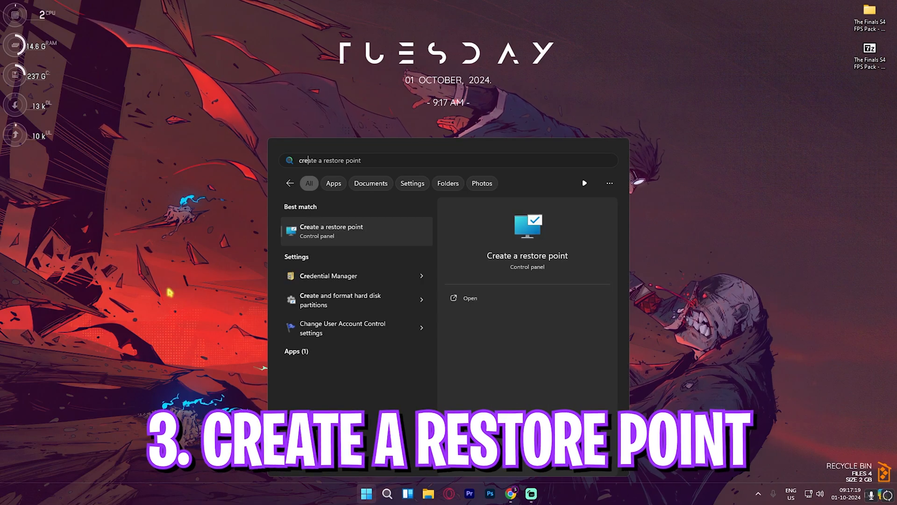
pyautogui.click(331, 230)
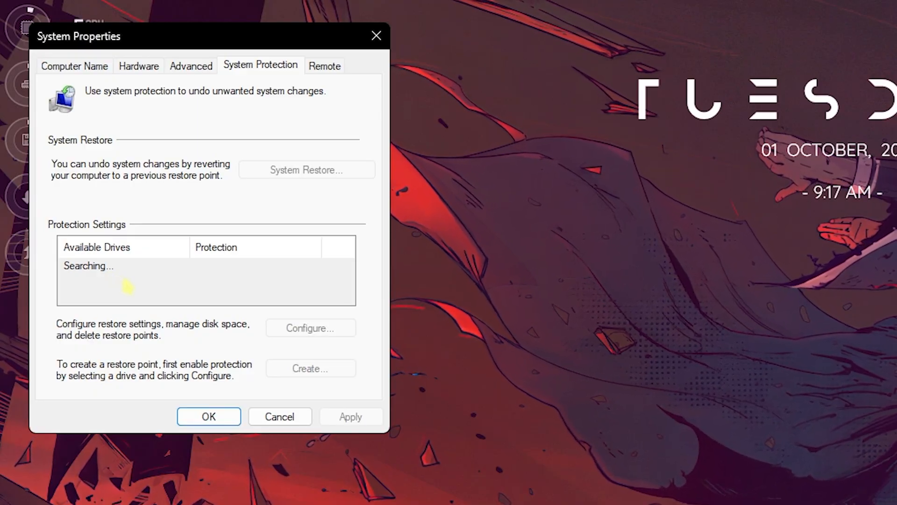
pyautogui.write('Fin')
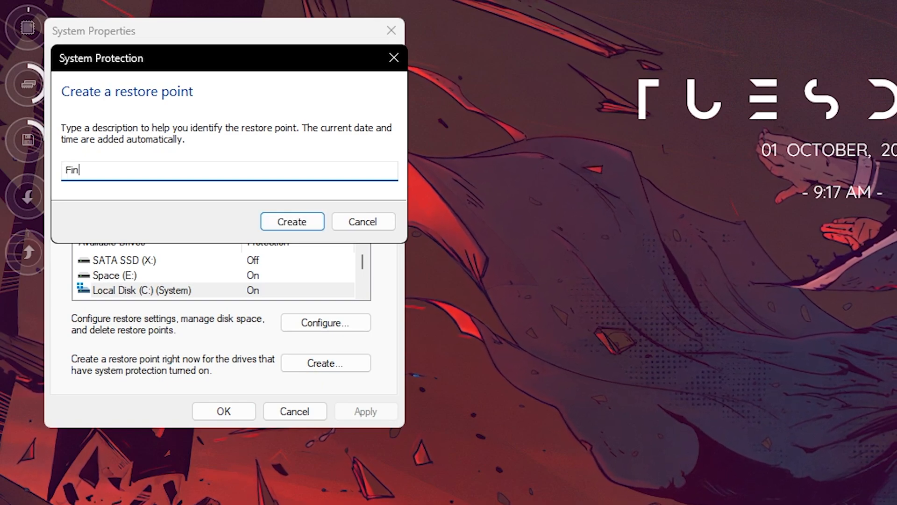
pyautogui.click(291, 221)
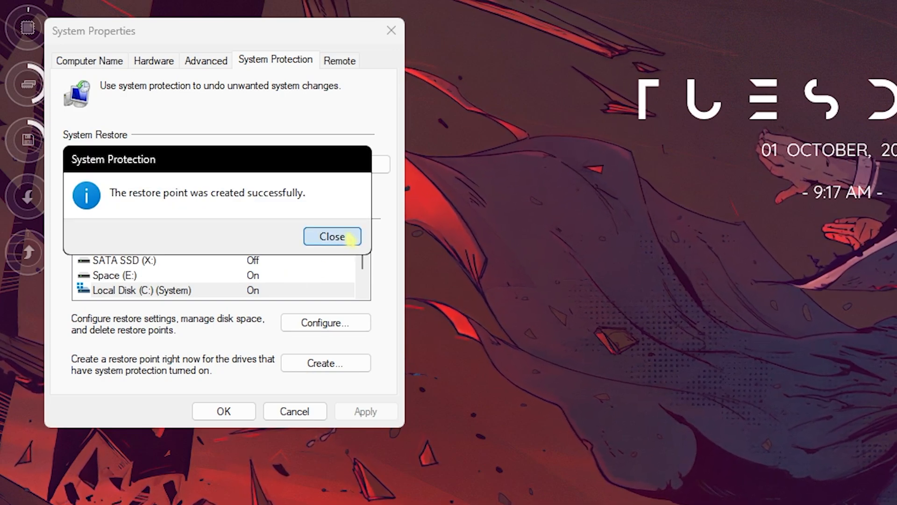
pyautogui.click(332, 236)
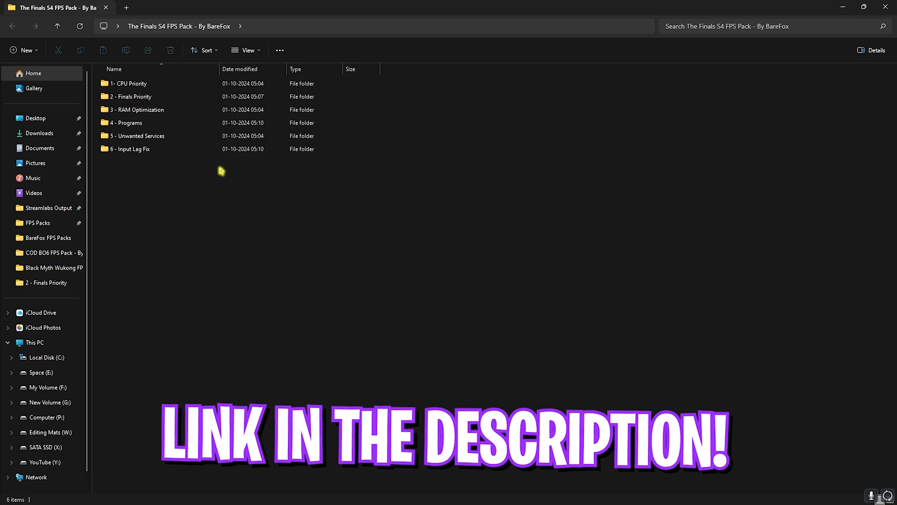
# Browse into 1- CPU Priority > INTEL, then return to 1- CPU Priority.
pyautogui.click(127, 84)
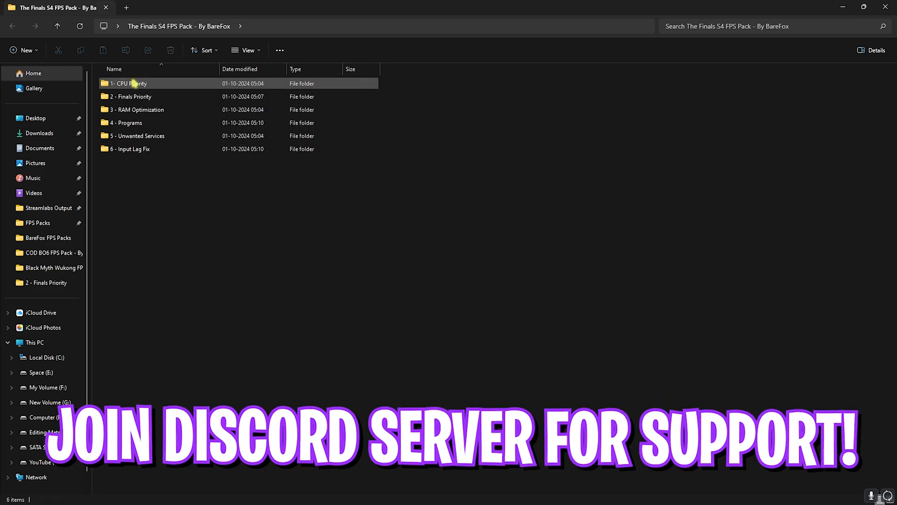
pyautogui.doubleClick(127, 83)
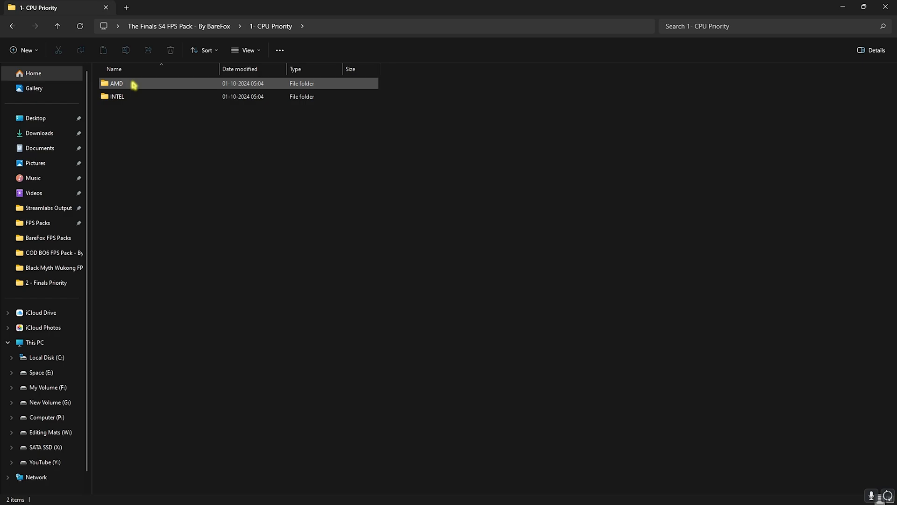
pyautogui.doubleClick(117, 84)
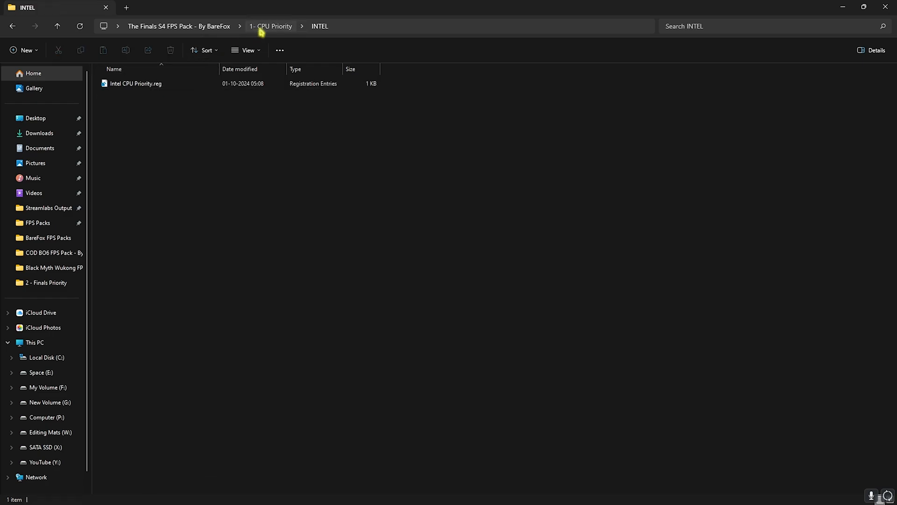
pyautogui.click(274, 26)
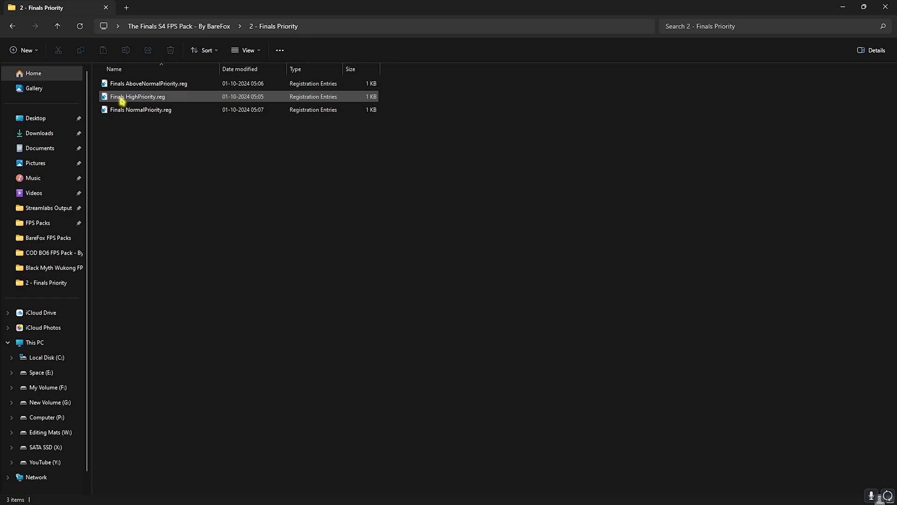
pyautogui.moveTo(140, 109)
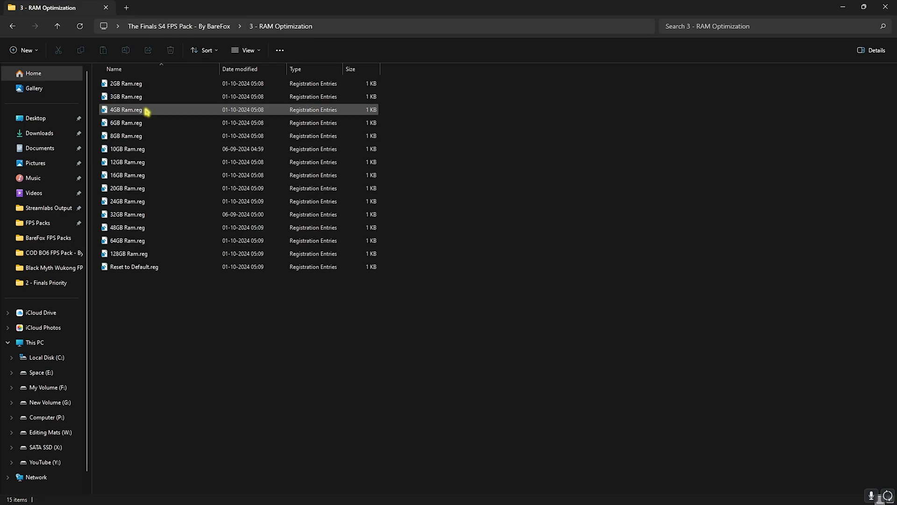
# Select 32GB Ram.reg in 3 - RAM Optimization and return to the pack's root folder.
pyautogui.click(127, 214)
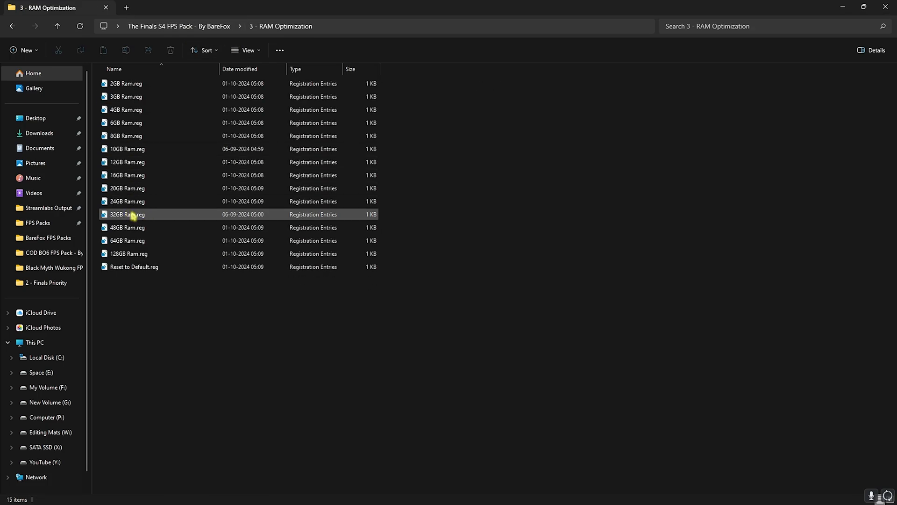
pyautogui.click(126, 214)
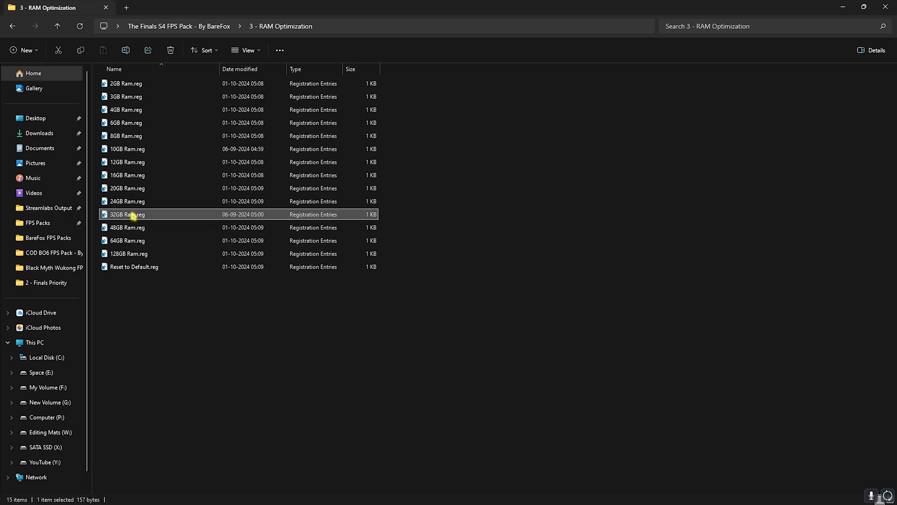
pyautogui.click(12, 25)
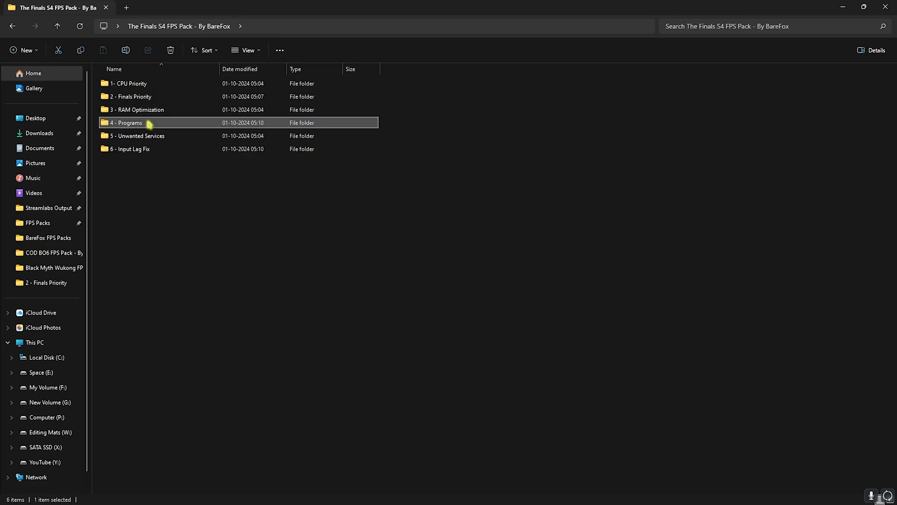
# Run Clean Temporary Files.bat from 4 - Programs as administrator and close its console.
pyautogui.doubleClick(128, 122)
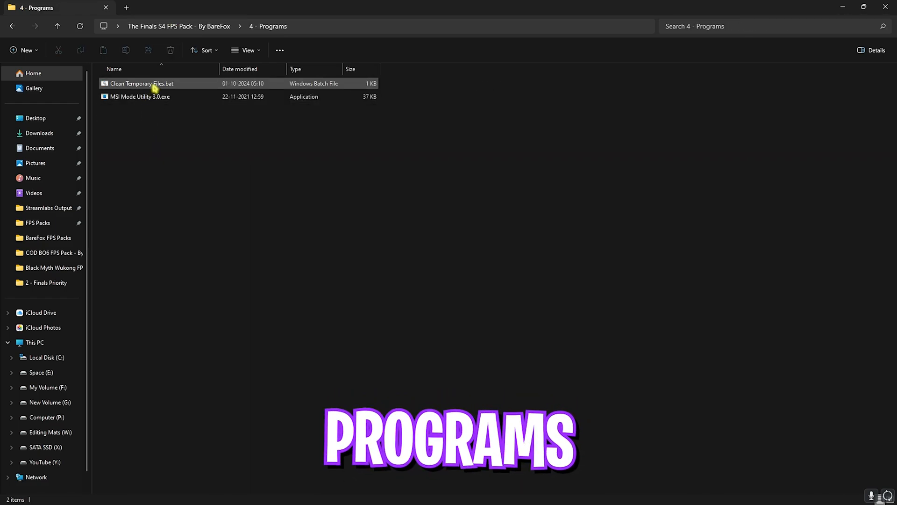
pyautogui.rightClick(141, 83)
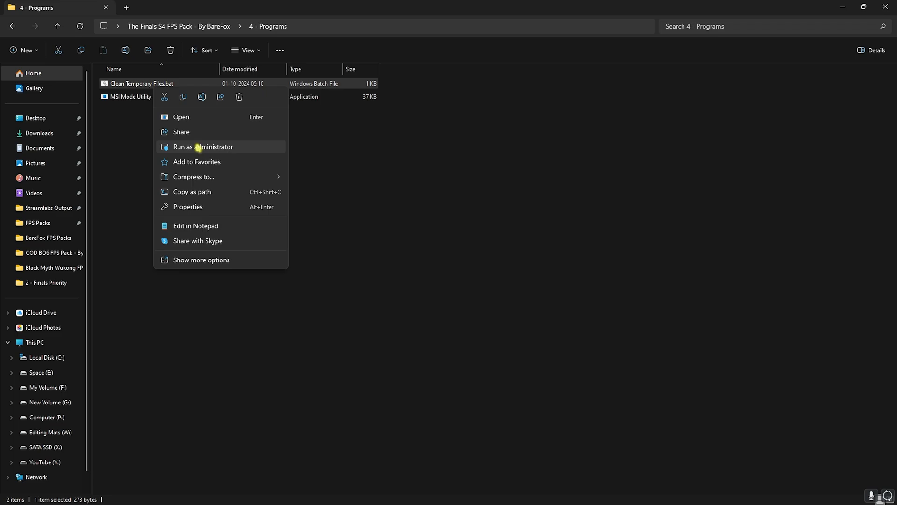
pyautogui.click(204, 146)
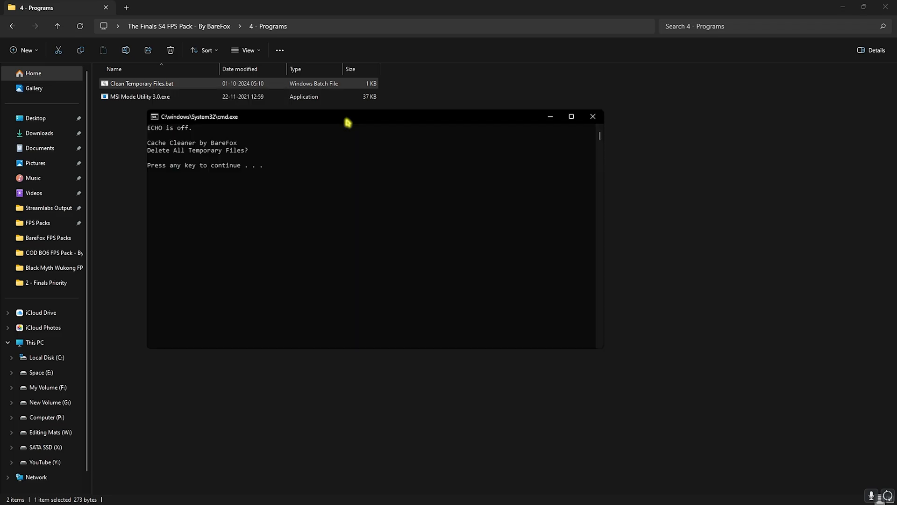
pyautogui.press('enter')
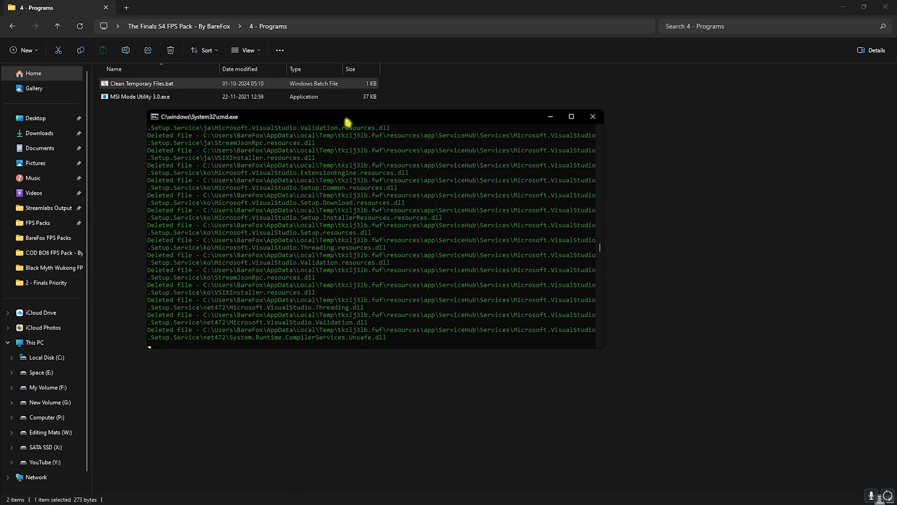
pyautogui.click(593, 117)
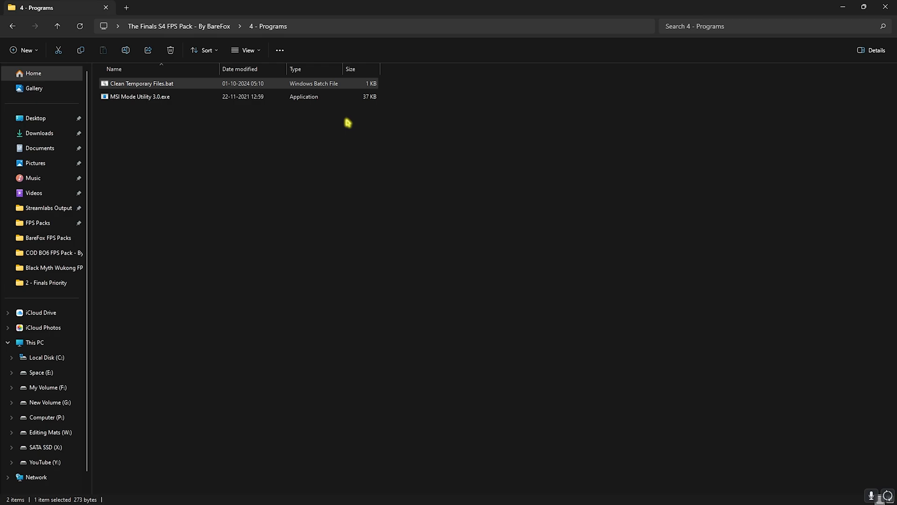
pyautogui.click(140, 96)
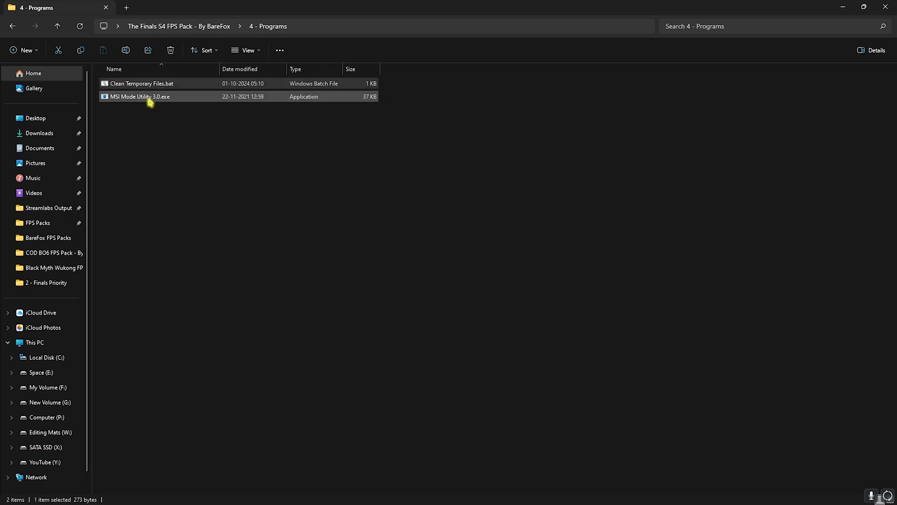
pyautogui.moveTo(140, 96)
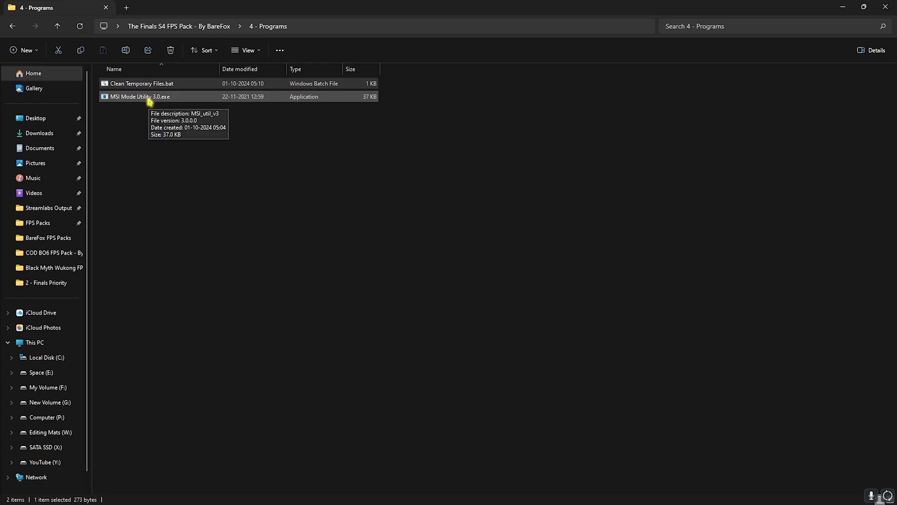
# Launch MSI Mode Utility 3.0 as administrator and set the RTX 2070 SUPER to High priority.
pyautogui.rightClick(138, 97)
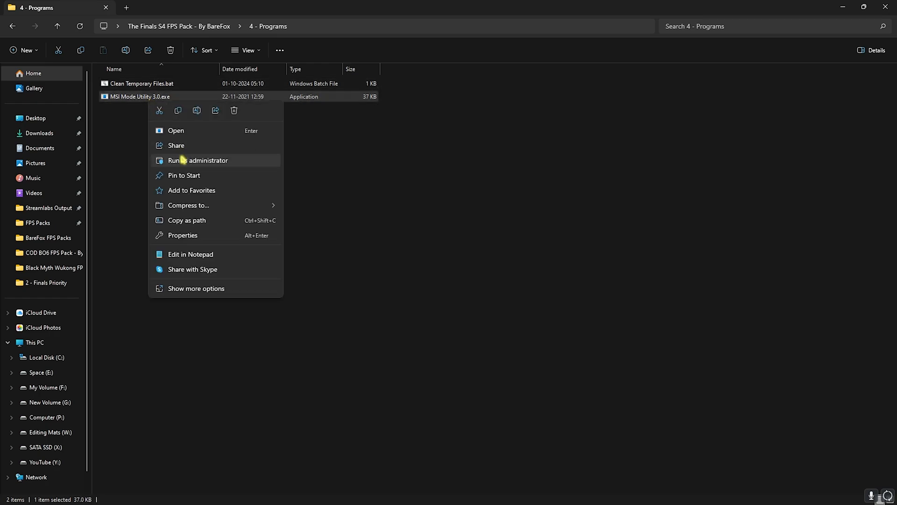
pyautogui.click(198, 161)
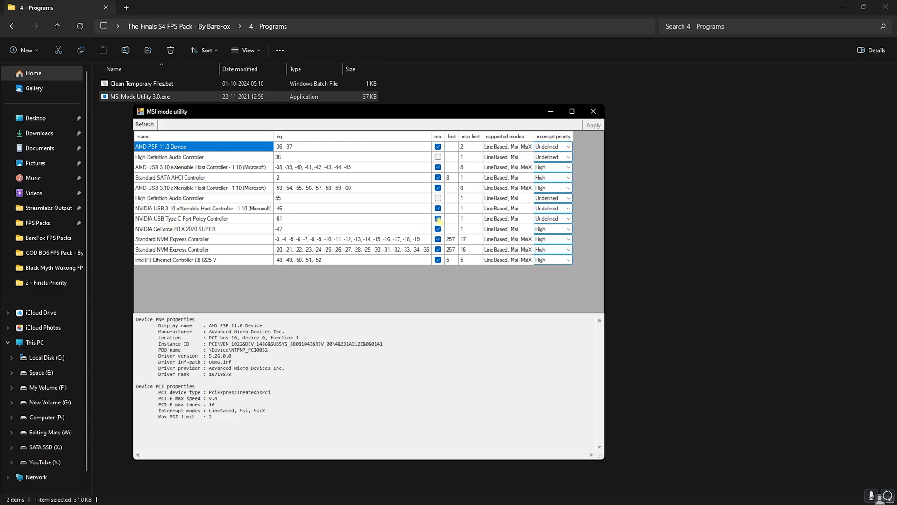
pyautogui.click(551, 218)
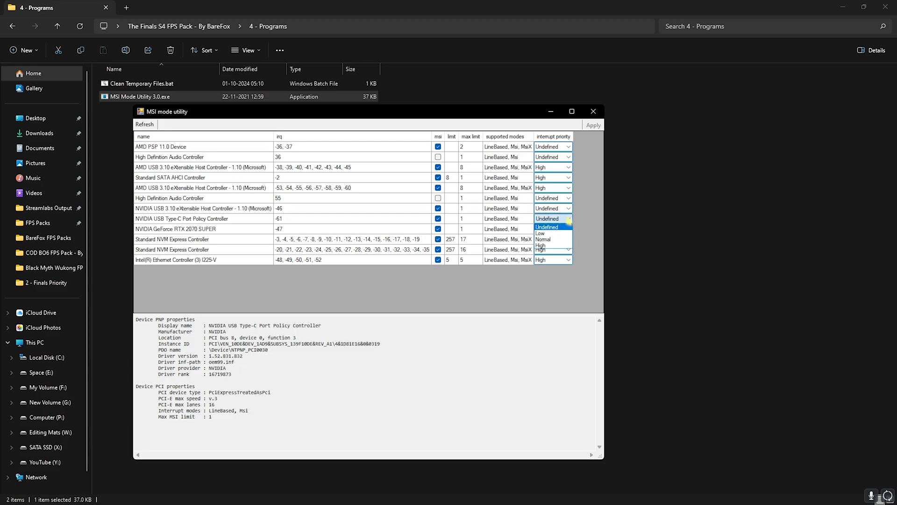
pyautogui.click(551, 229)
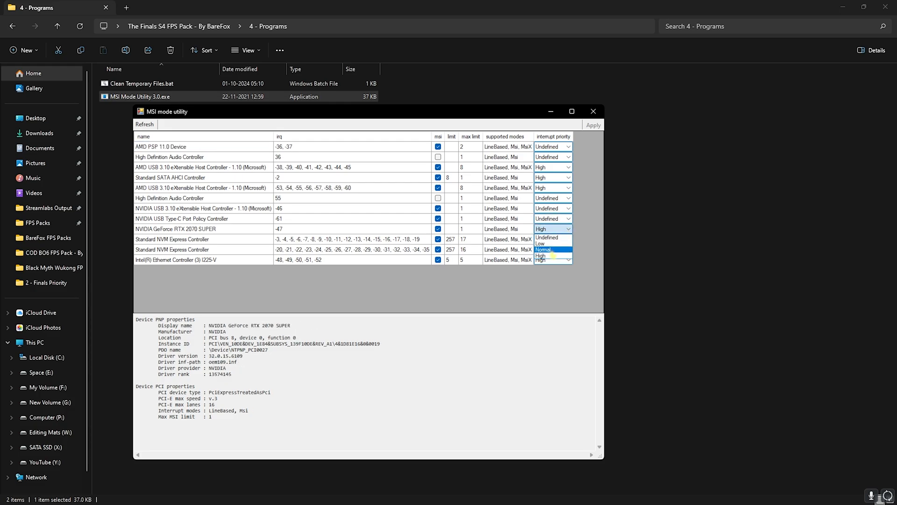
pyautogui.click(552, 259)
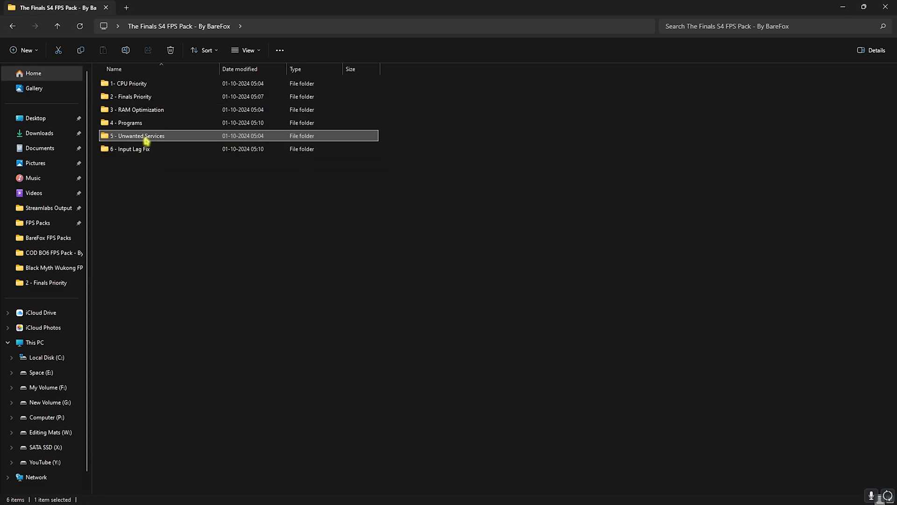
# Open 5 - Unwanted Services, select its eight registry files, then enter Revert Registries.
pyautogui.doubleClick(139, 135)
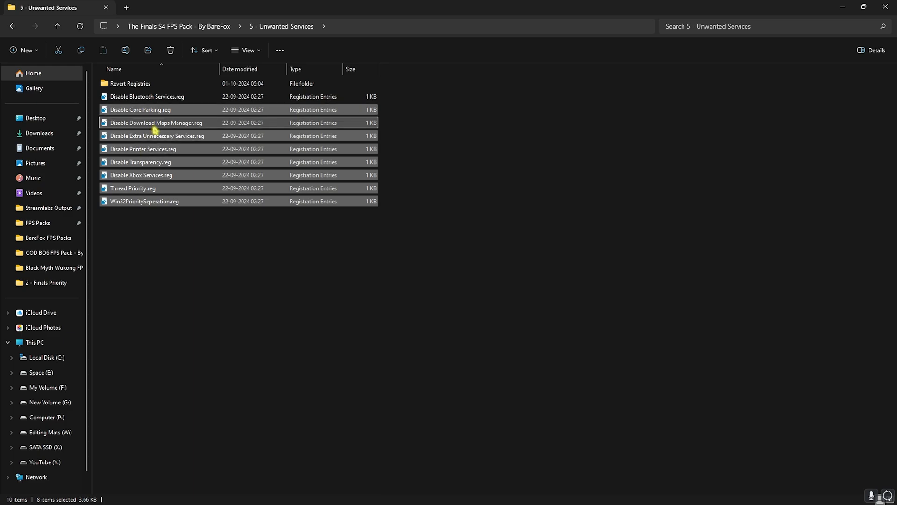
pyautogui.click(140, 162)
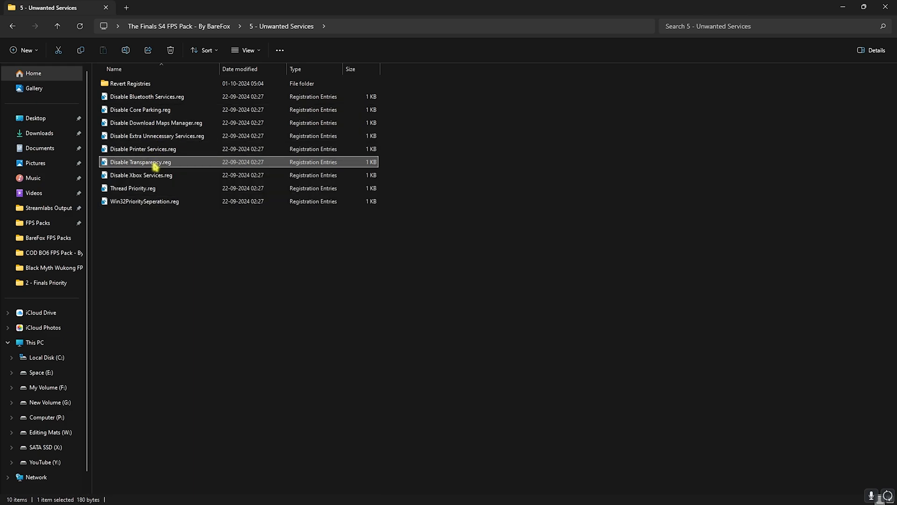
pyautogui.moveTo(160, 189)
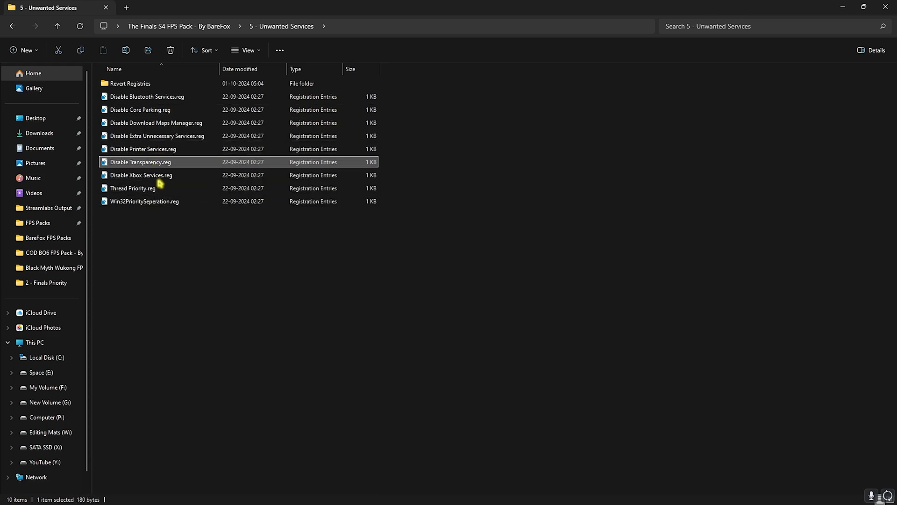
pyautogui.press('ctrl+a')
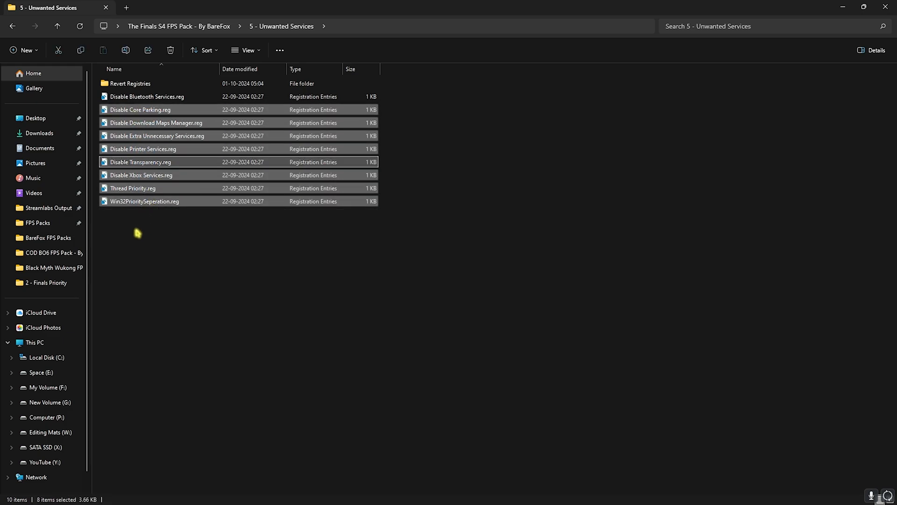
pyautogui.moveTo(135, 232)
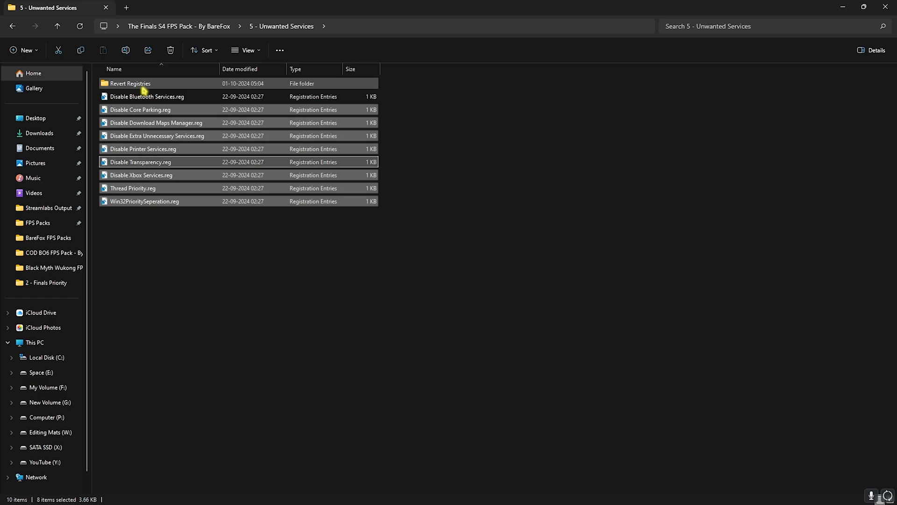
pyautogui.doubleClick(129, 83)
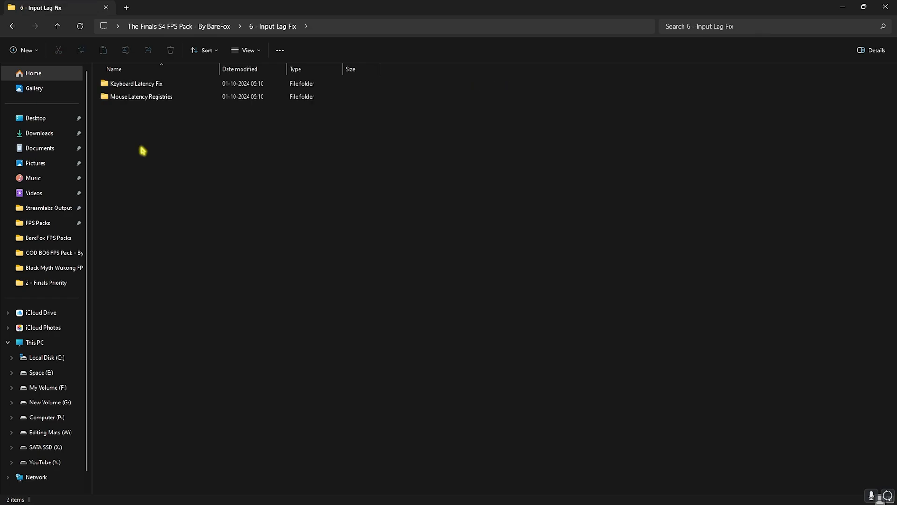
# Browse Keyboard Latency Fix's buffer .reg files, then open the Mouse Latency Registries folder.
pyautogui.doubleClick(135, 83)
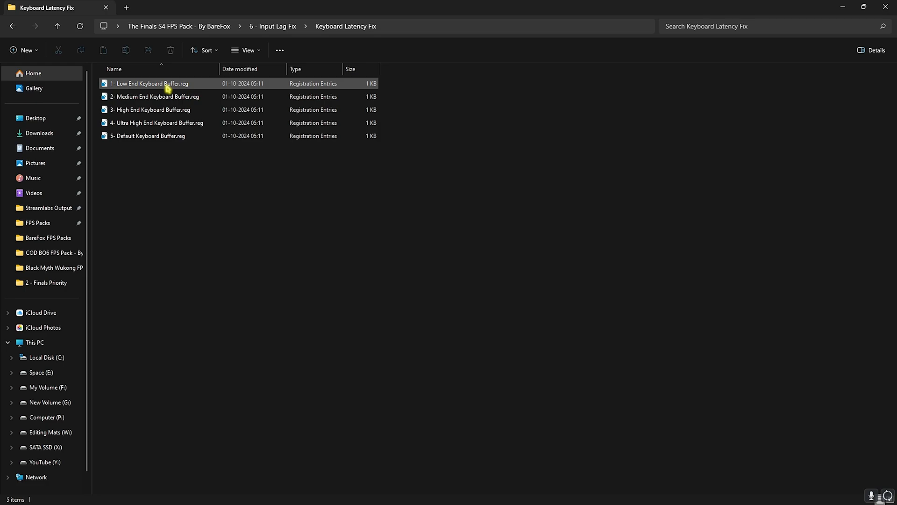
pyautogui.click(149, 136)
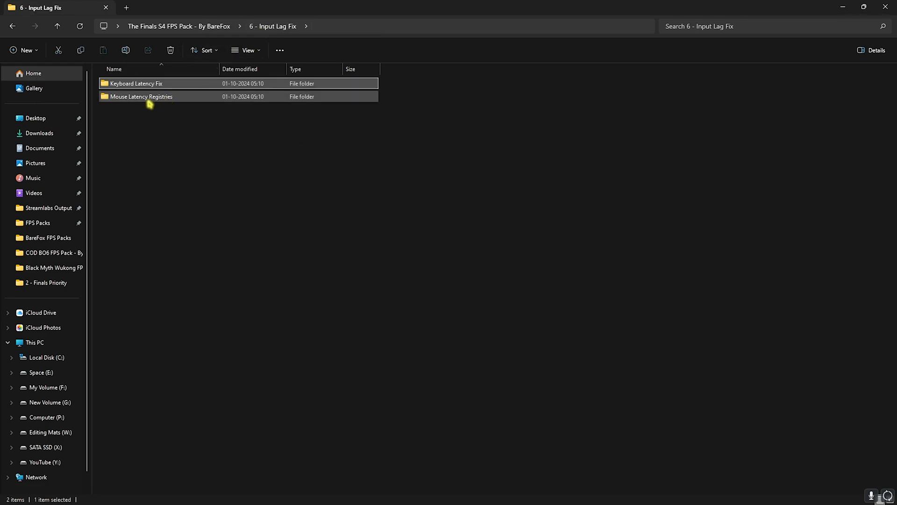
pyautogui.doubleClick(141, 96)
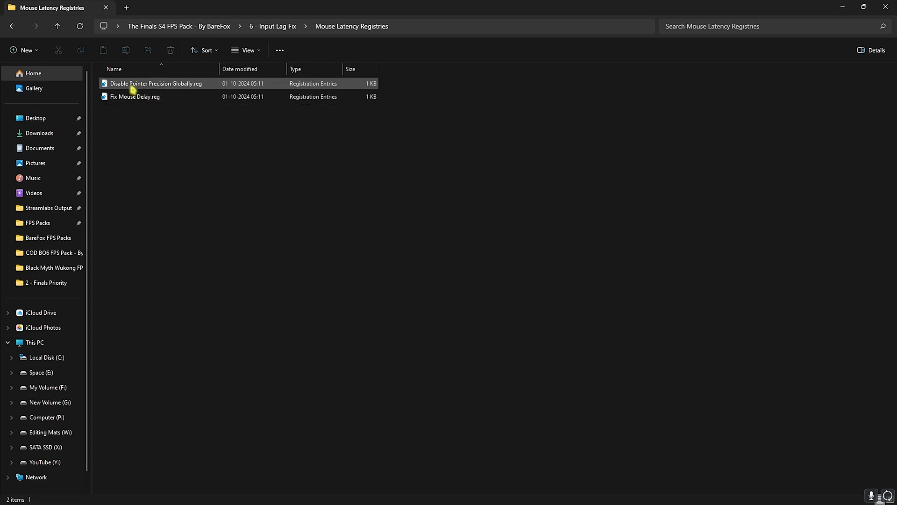
pyautogui.moveTo(134, 96)
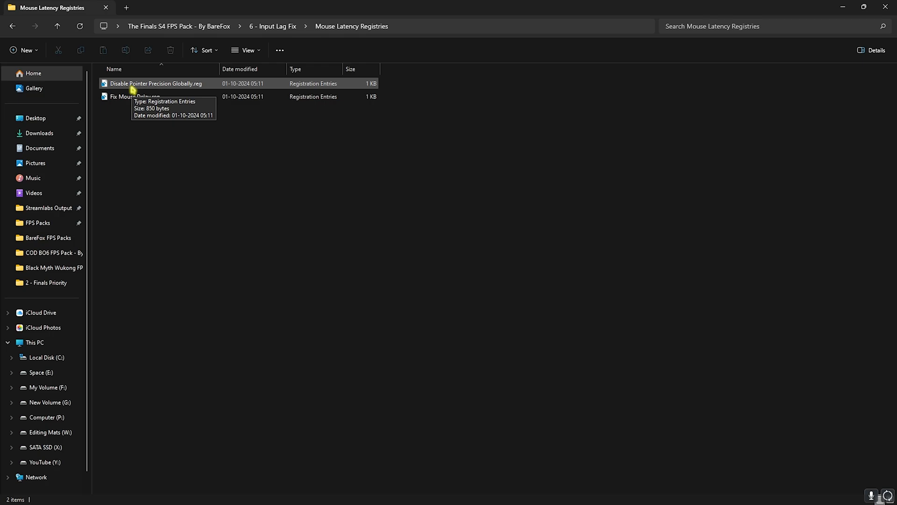
pyautogui.moveTo(120, 106)
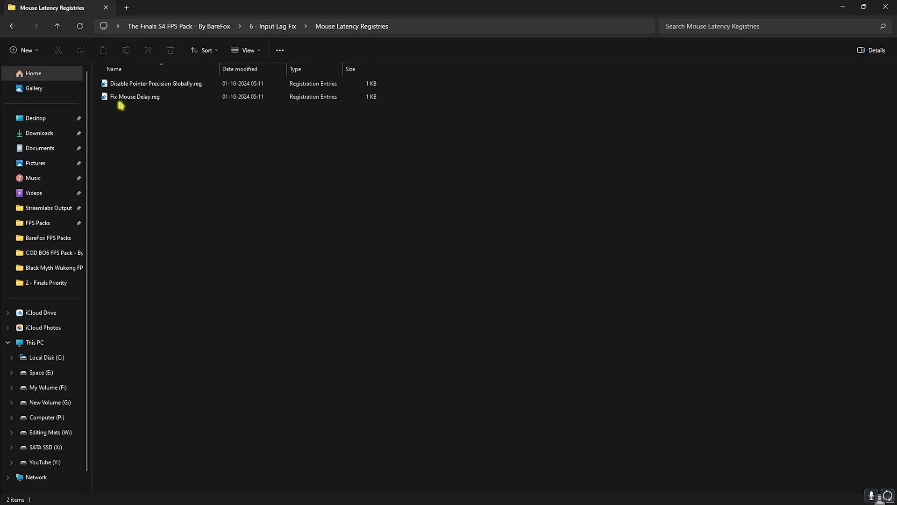
pyautogui.moveTo(135, 96)
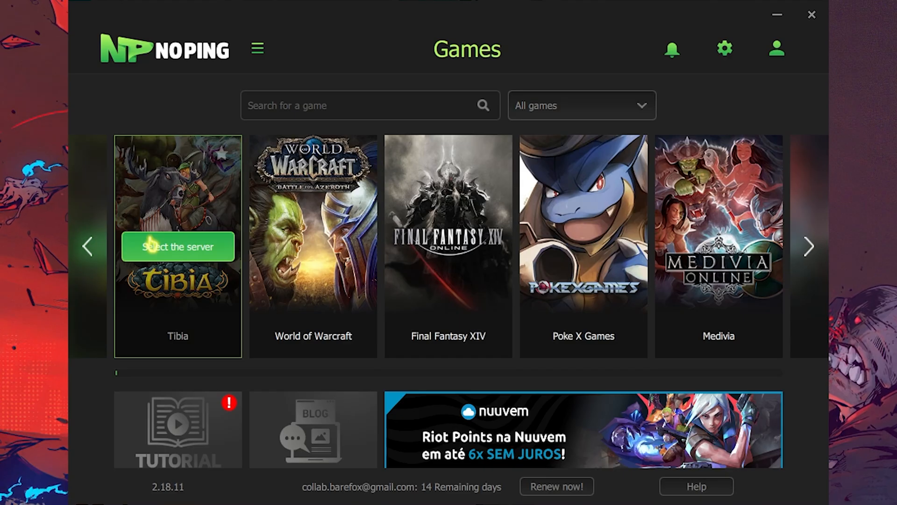
# Find The Finals via 'The Final' search, optimize it on Dubai 01, and return.
pyautogui.click(366, 105)
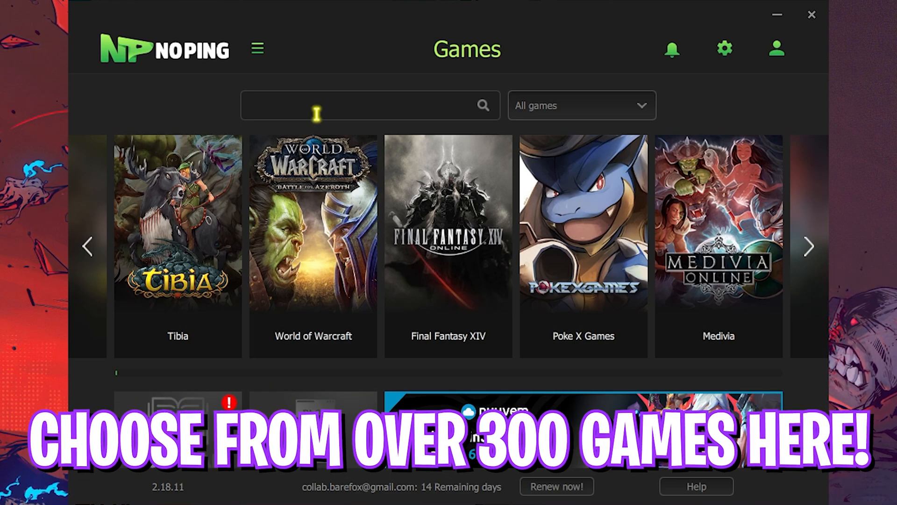
pyautogui.write('The Final')
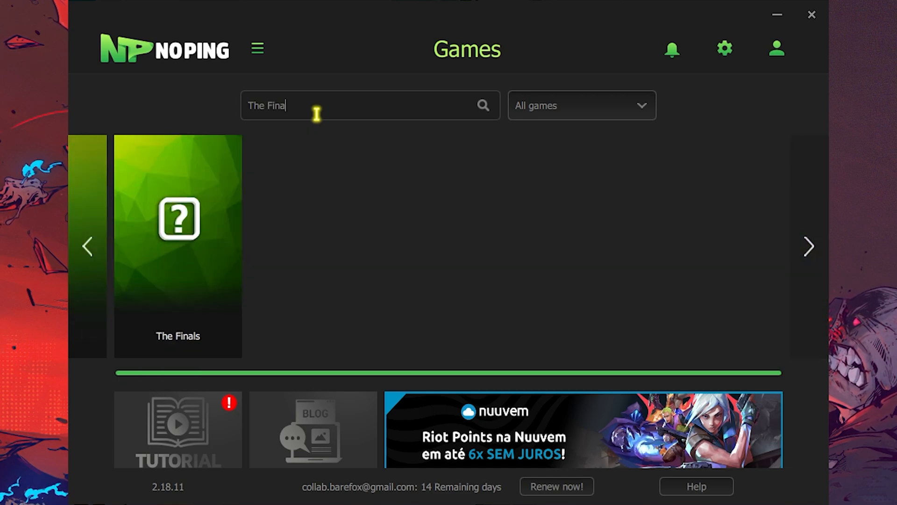
pyautogui.click(177, 246)
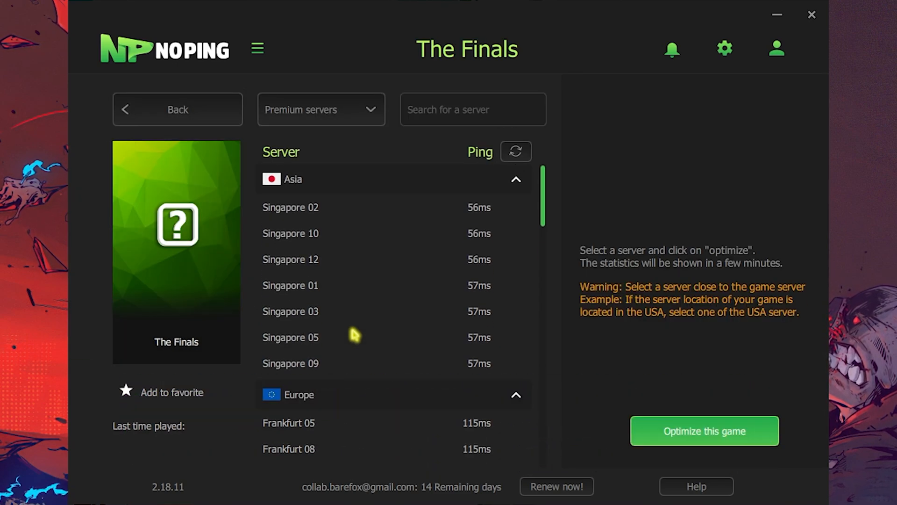
pyautogui.scroll(-3)
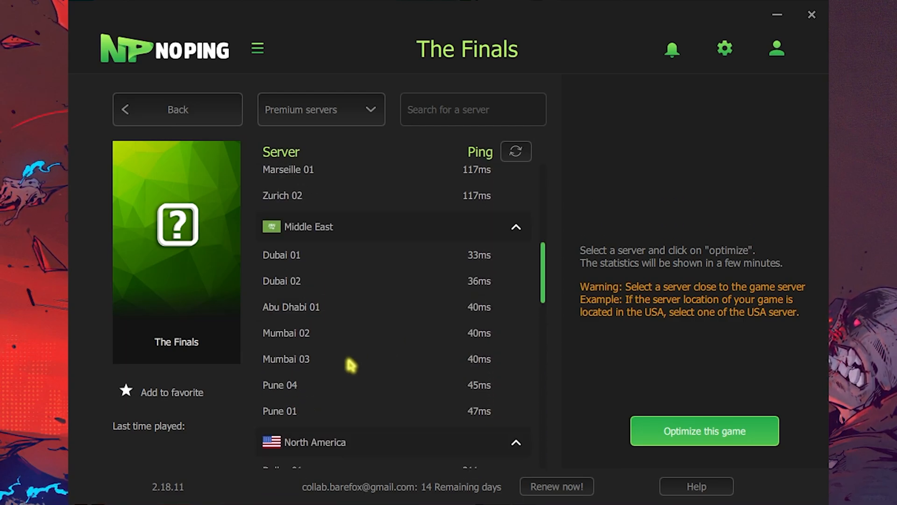
pyautogui.click(281, 255)
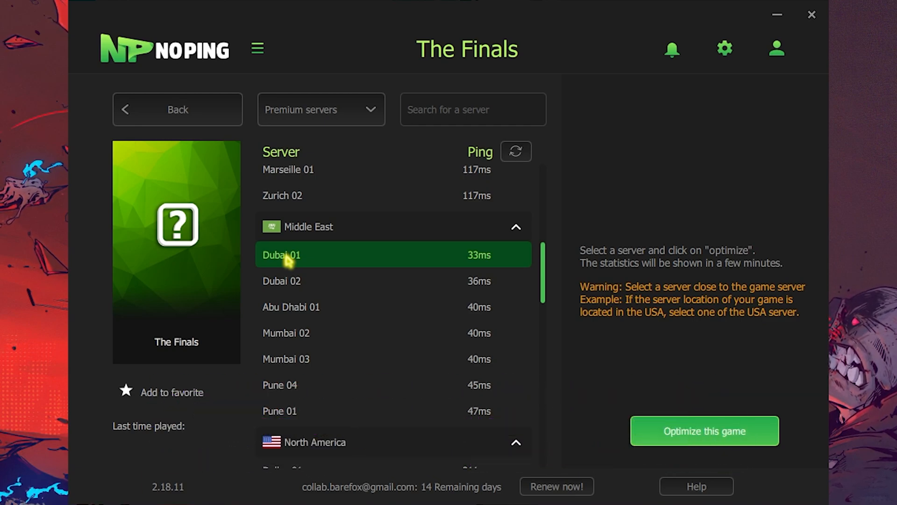
pyautogui.moveTo(492, 332)
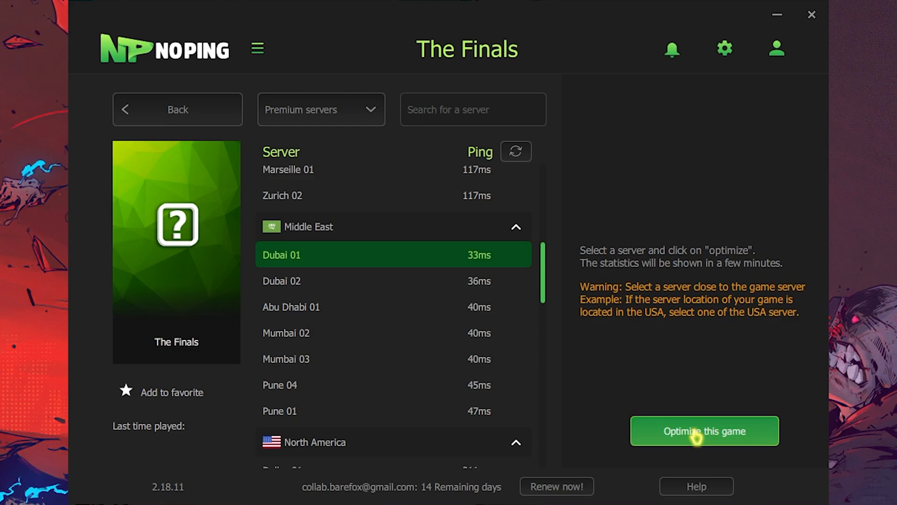
pyautogui.click(704, 430)
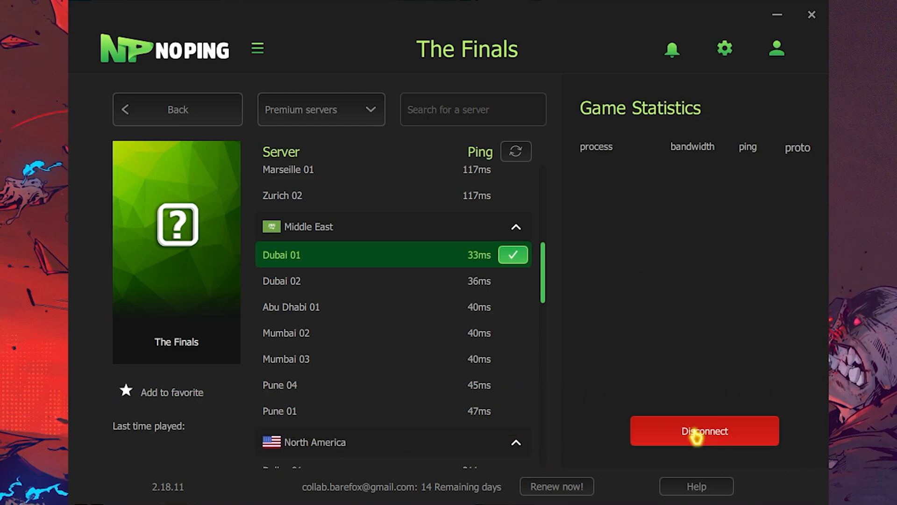
pyautogui.click(177, 109)
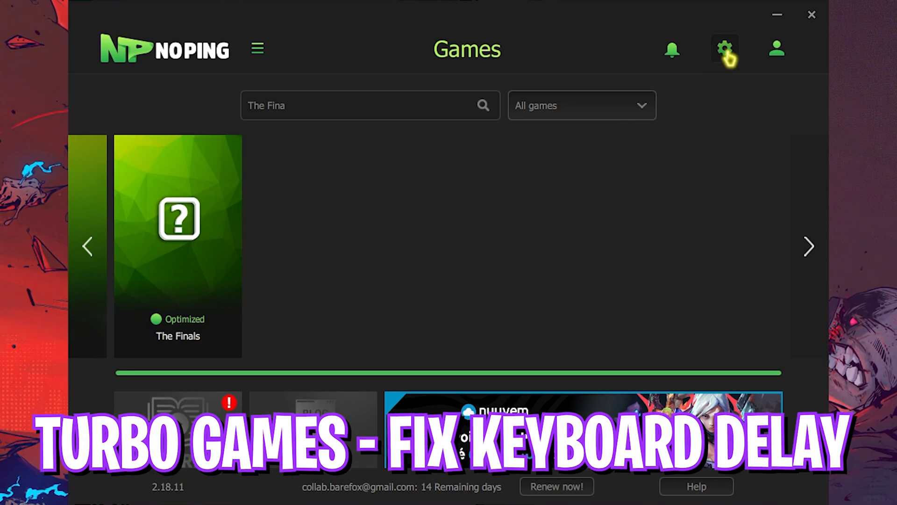
# Switch on Turbo Games in NoPing settings and toggle the Windows NTFS boost tweak.
pyautogui.click(724, 49)
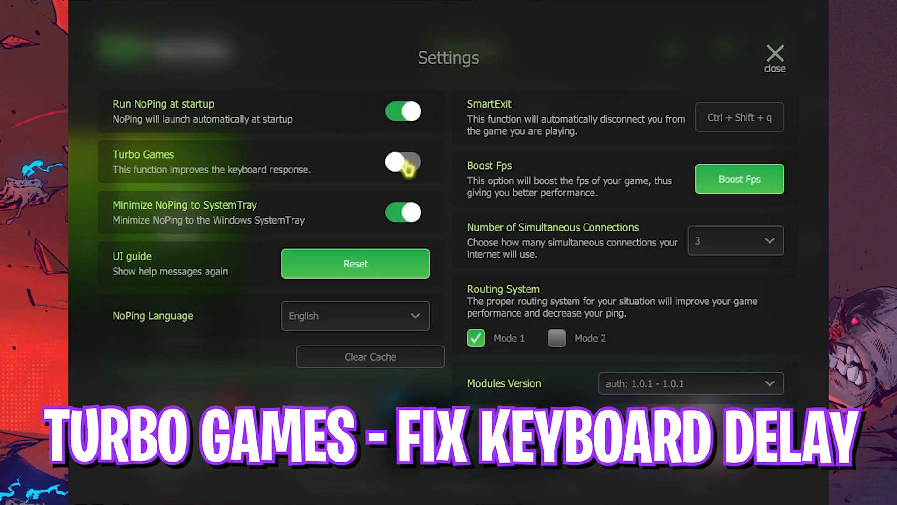
pyautogui.click(403, 163)
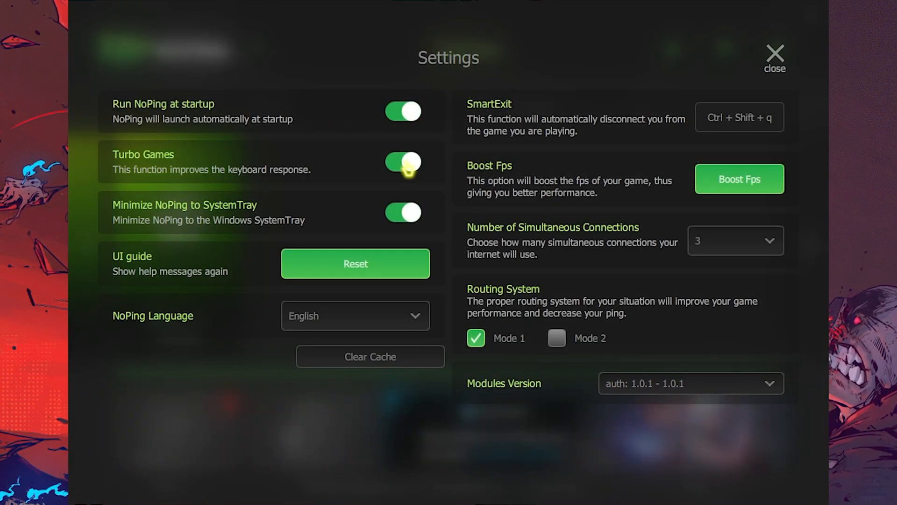
pyautogui.click(775, 57)
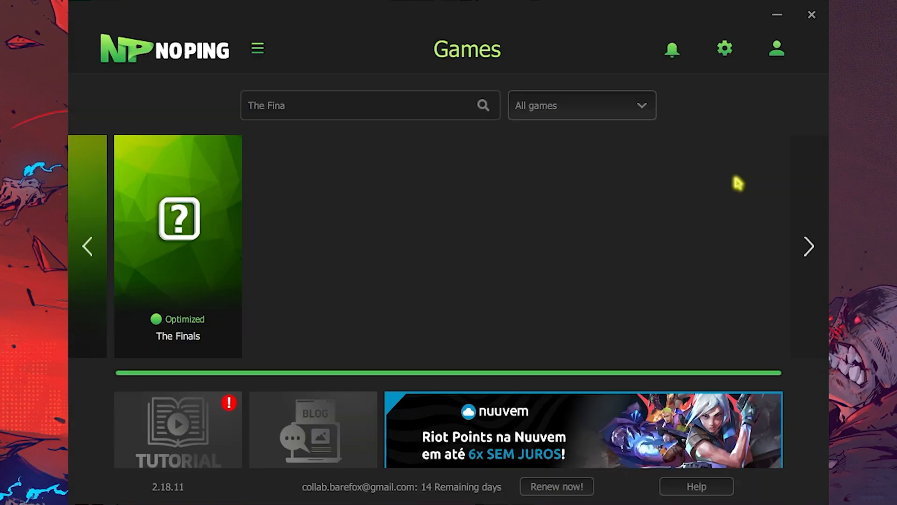
pyautogui.click(723, 48)
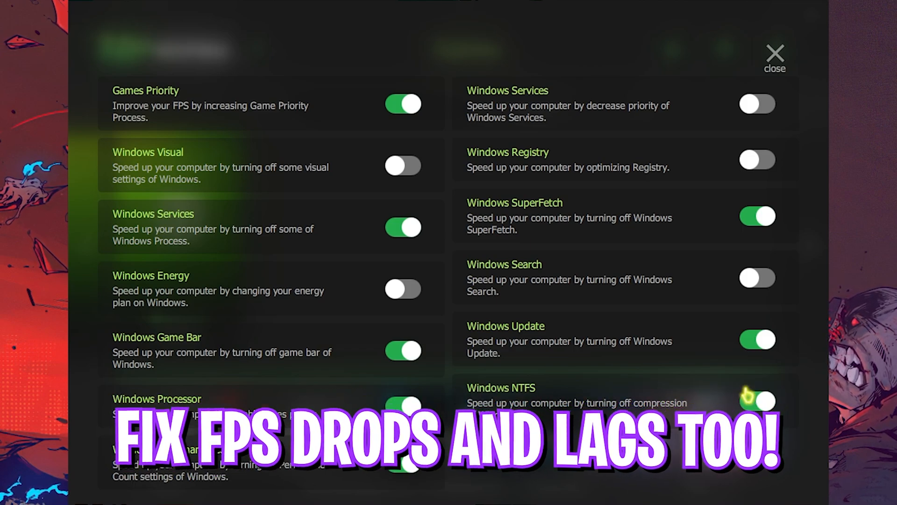
pyautogui.click(775, 55)
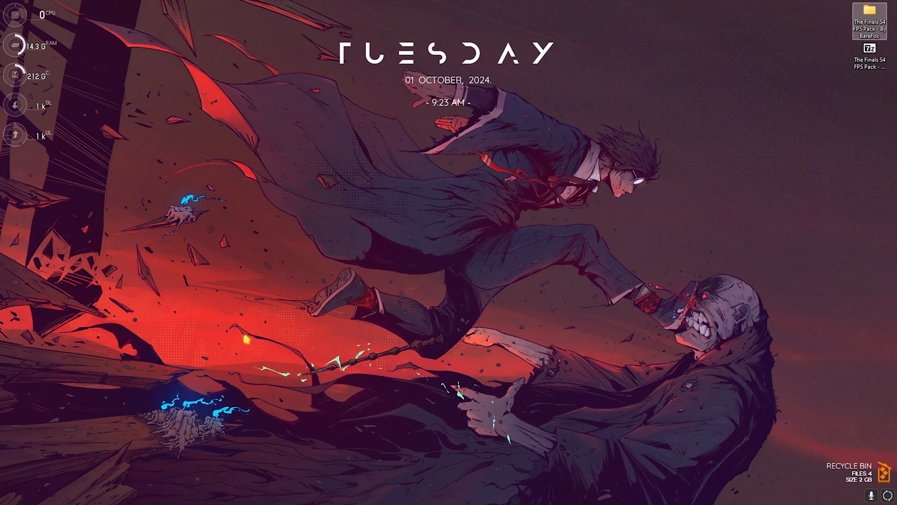
# Optimize drives C: and Space (E:), then pick drives for the daily optimization schedule.
pyautogui.write('defragment and Optimize Drives')
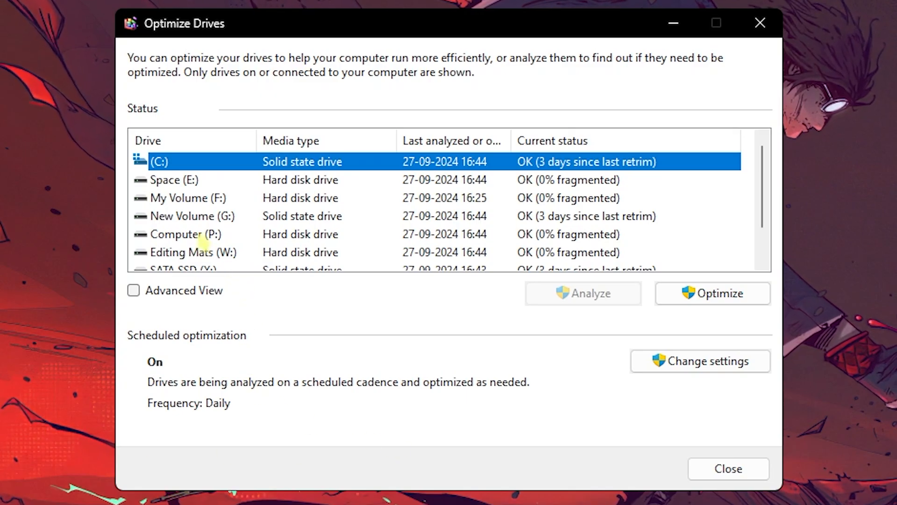
pyautogui.moveTo(232, 166)
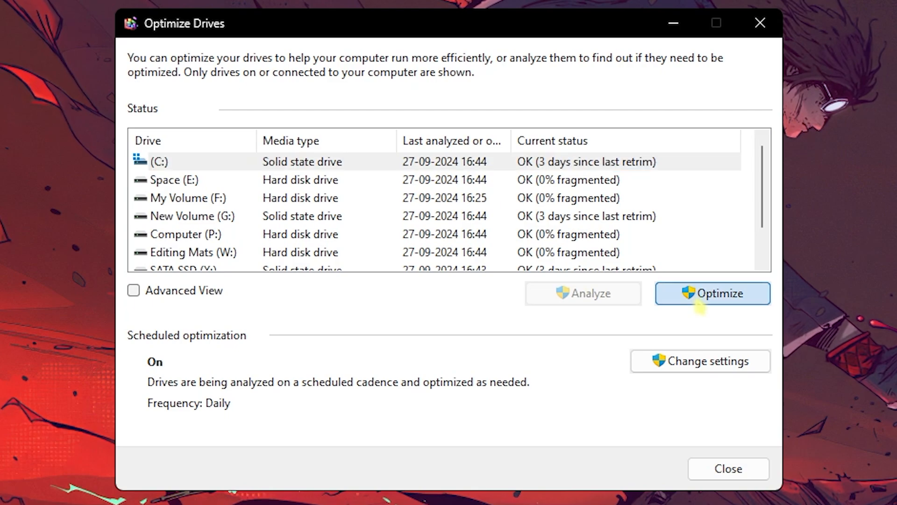
pyautogui.click(712, 293)
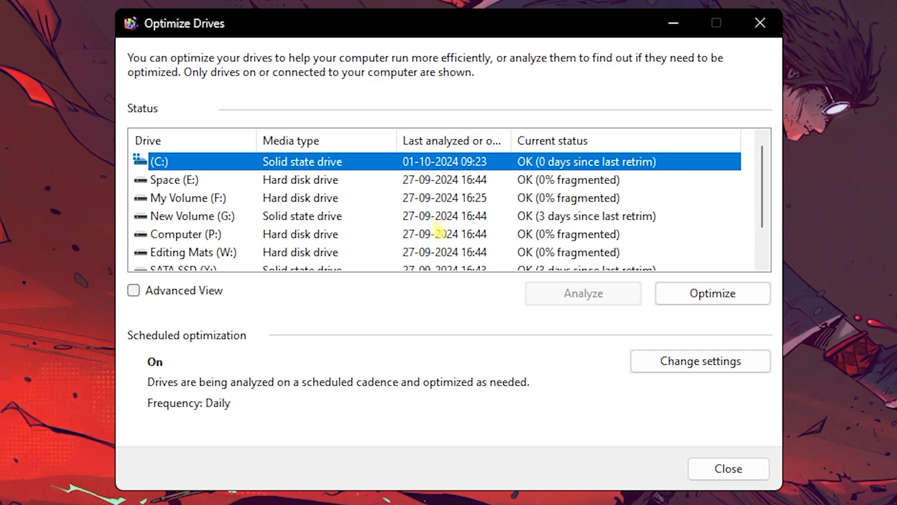
pyautogui.click(174, 180)
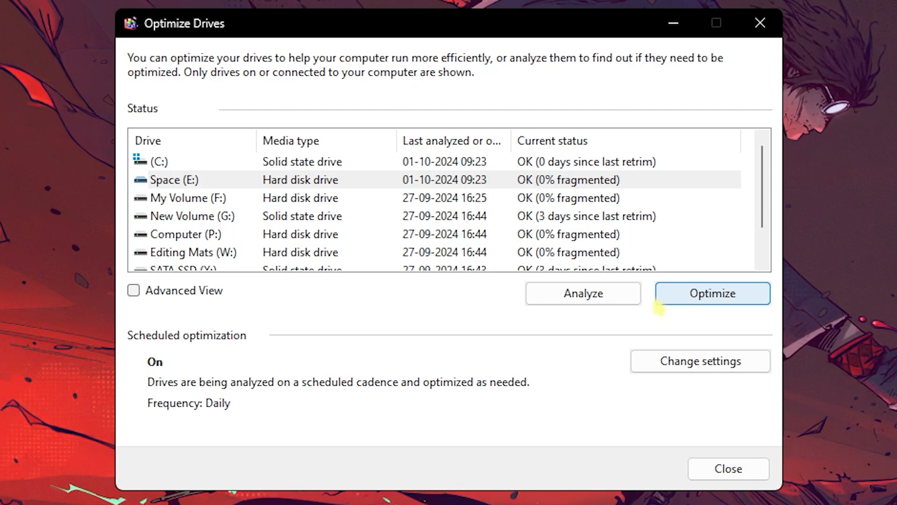
pyautogui.click(699, 360)
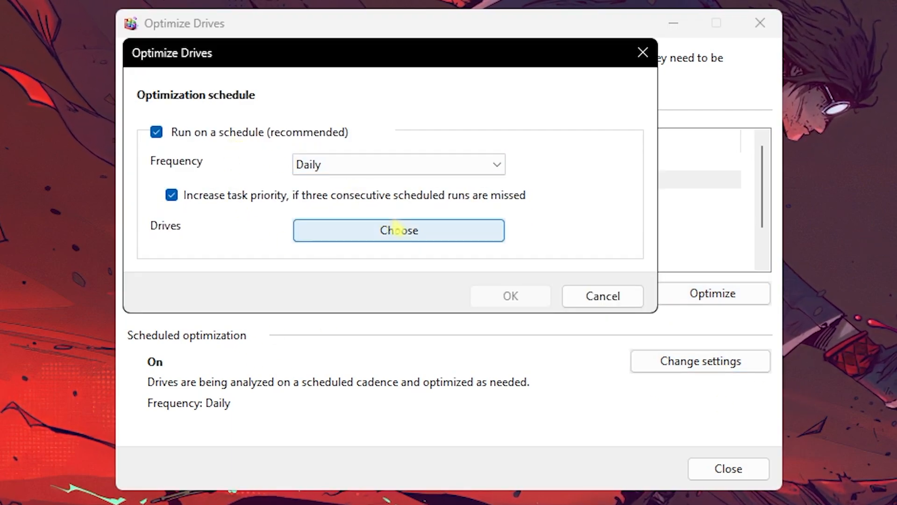
pyautogui.click(602, 296)
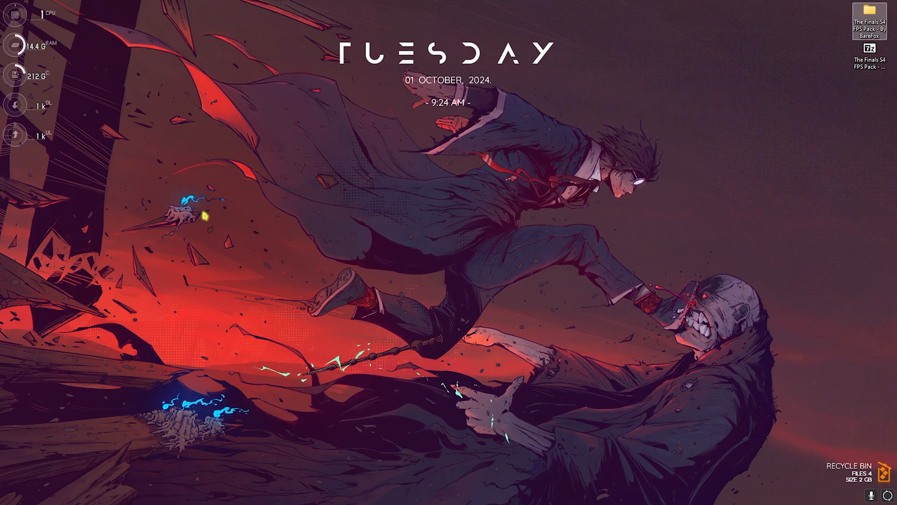
# Apply best-performance visual effects, keeping taskbar thumbnail previews, thumbnails and window contents while dragging.
pyautogui.write('adjust the appearance and performance of Windows')
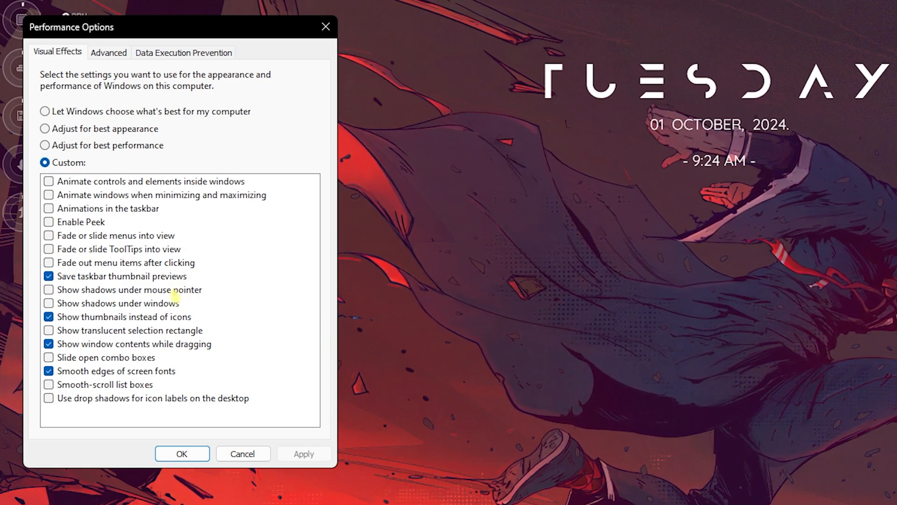
pyautogui.click(45, 144)
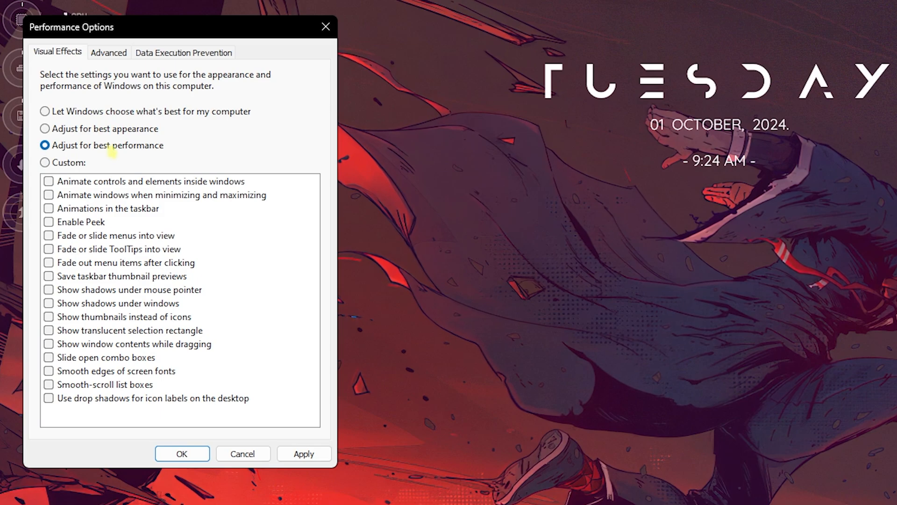
pyautogui.click(48, 276)
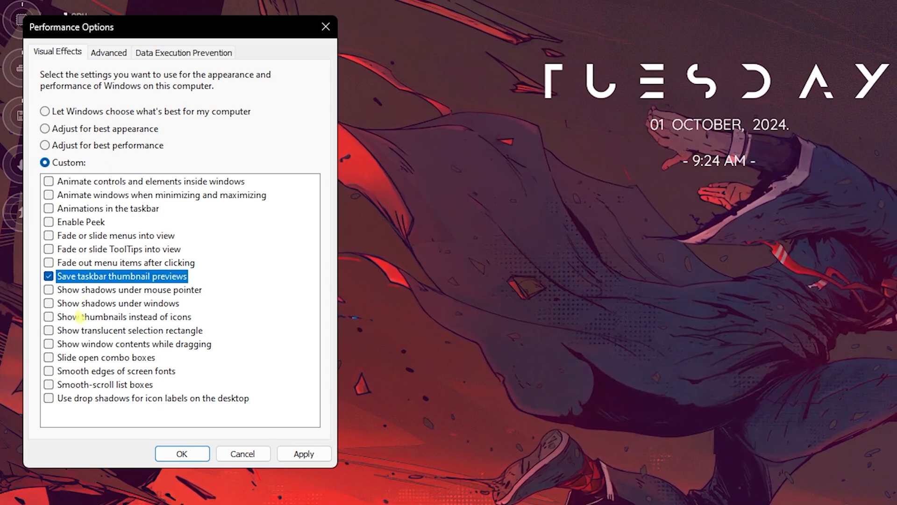
pyautogui.click(48, 344)
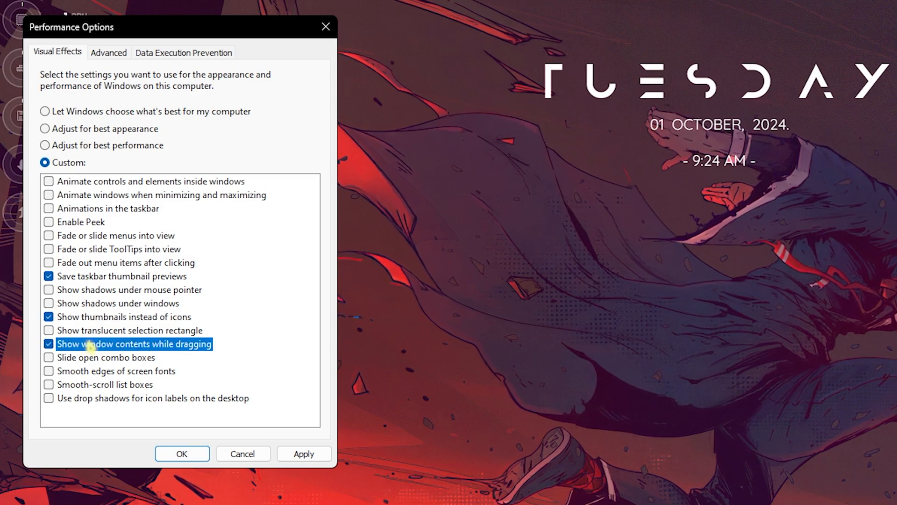
pyautogui.click(48, 370)
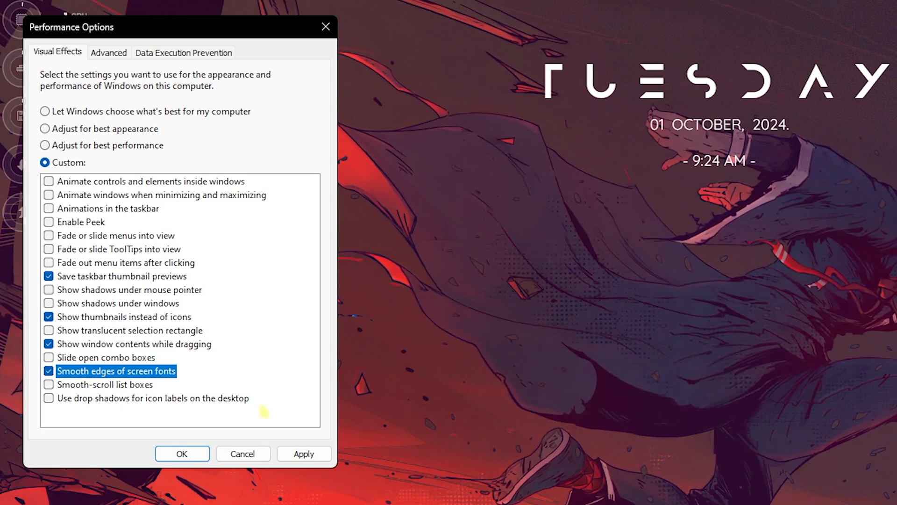
pyautogui.click(303, 453)
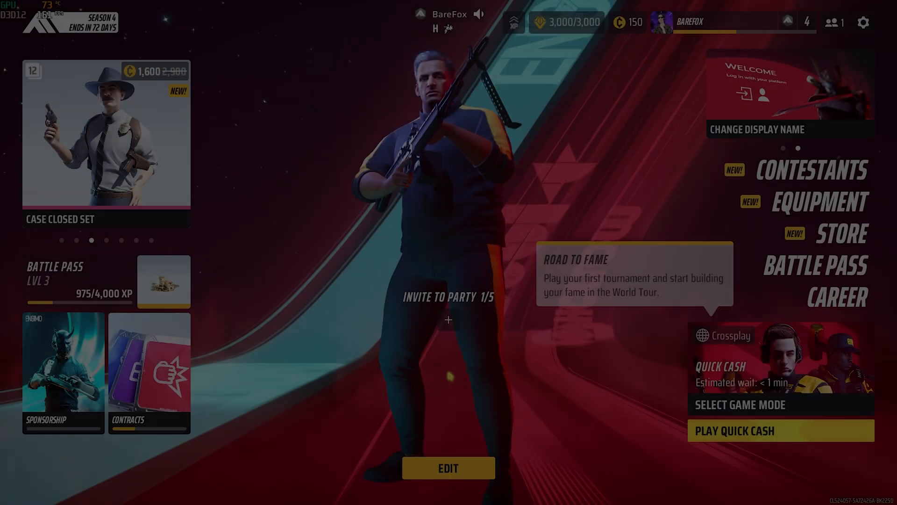
# Open The Finals' Video settings and cycle resolution scaling through Intel XeSS back to NVIDIA DLSS.
pyautogui.press('Escape')
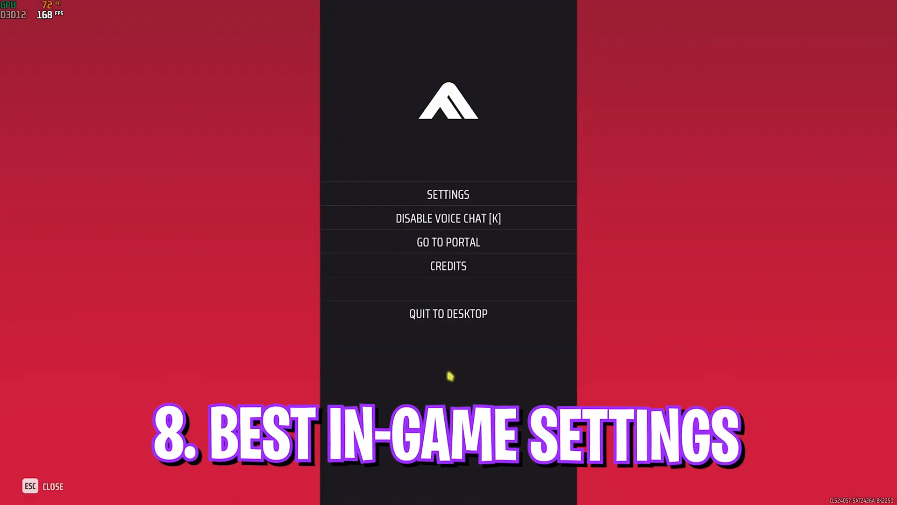
pyautogui.click(448, 194)
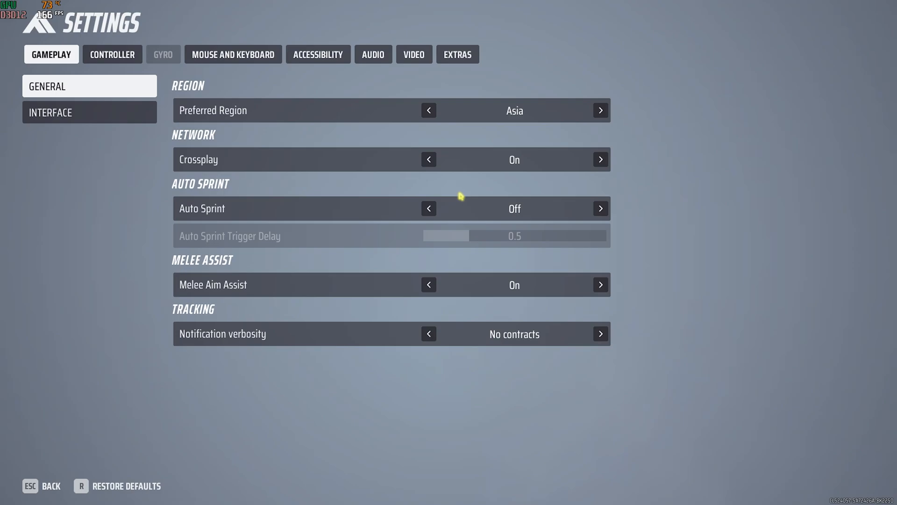
pyautogui.click(414, 55)
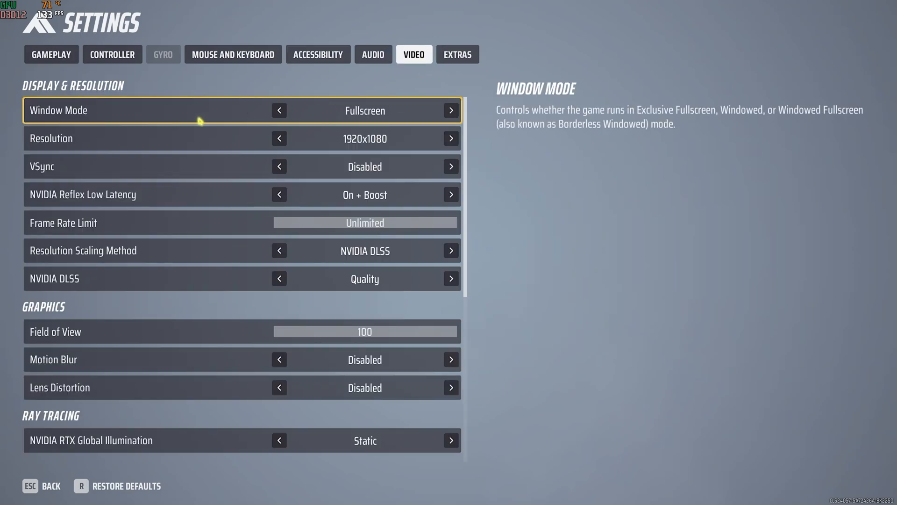
pyautogui.moveTo(229, 138)
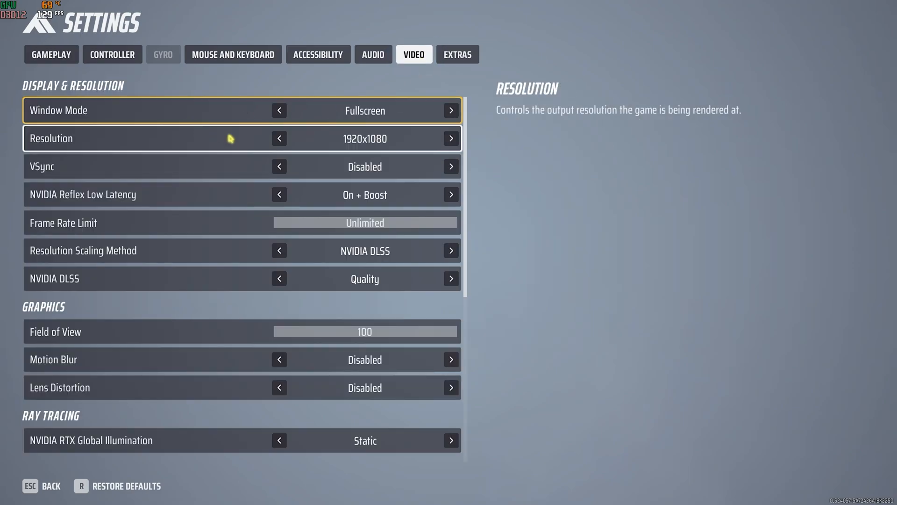
pyautogui.moveTo(239, 151)
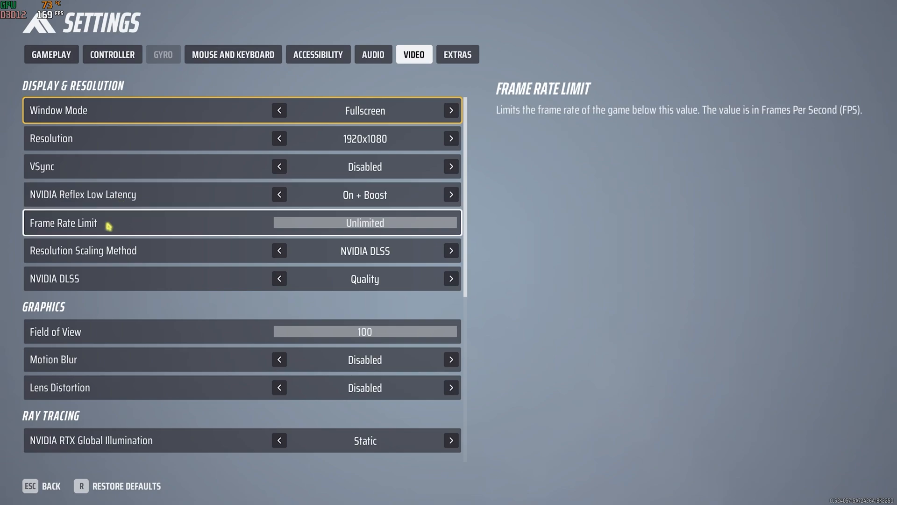
pyautogui.moveTo(57, 263)
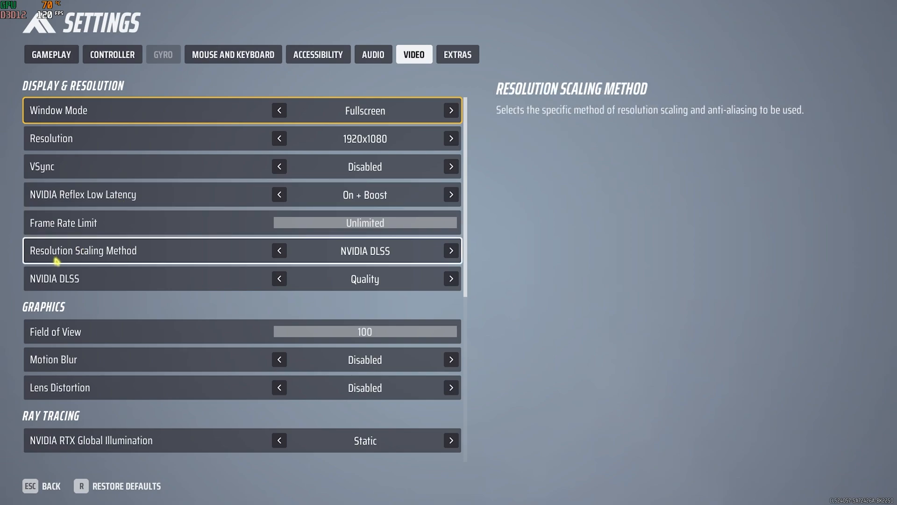
pyautogui.moveTo(306, 263)
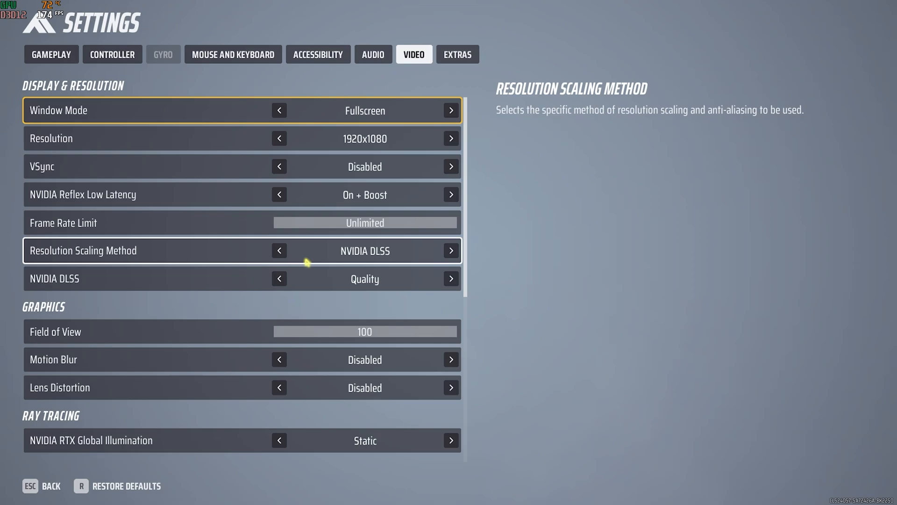
pyautogui.click(452, 250)
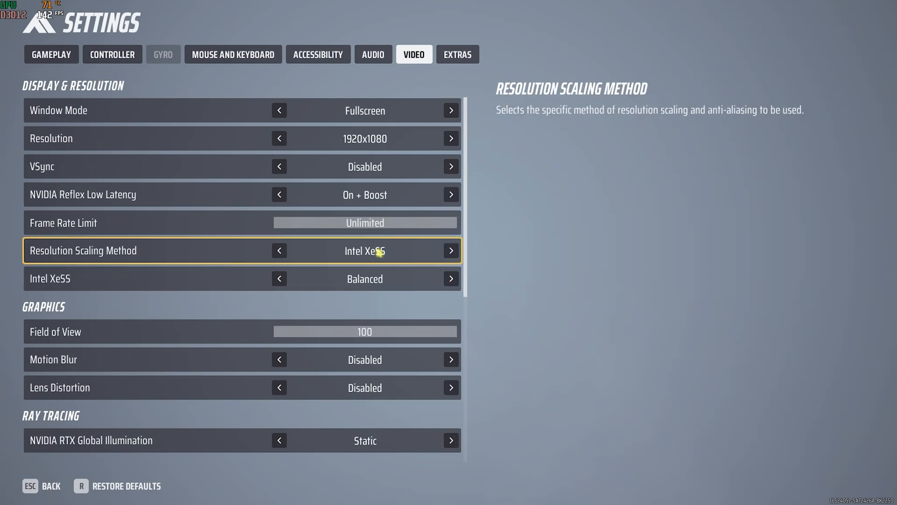
pyautogui.click(452, 279)
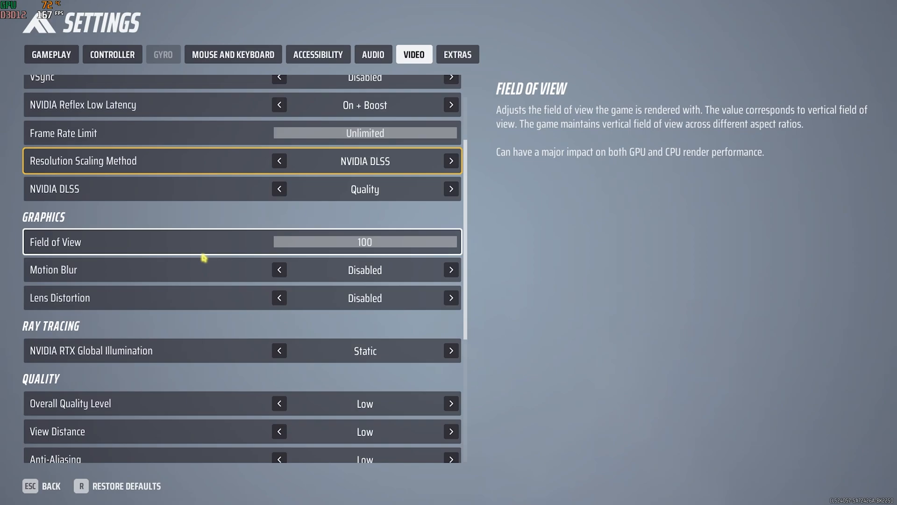
pyautogui.moveTo(228, 272)
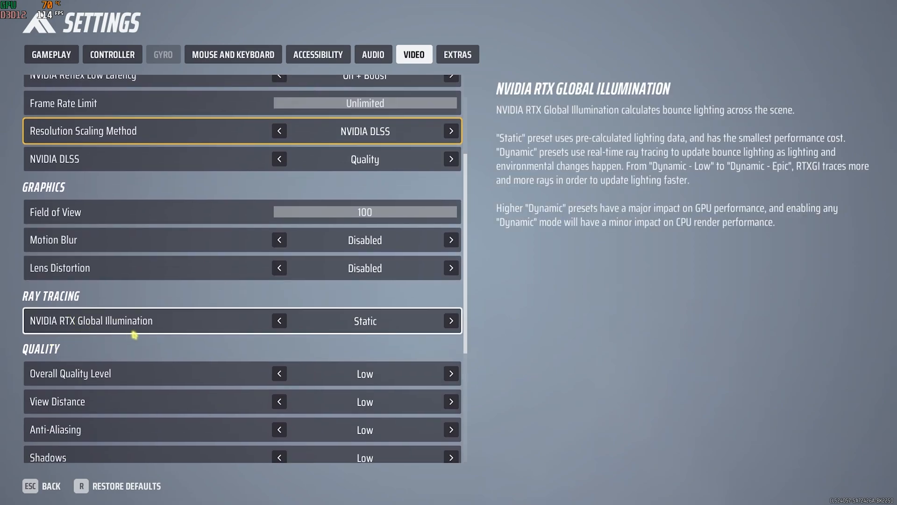
pyautogui.moveTo(220, 332)
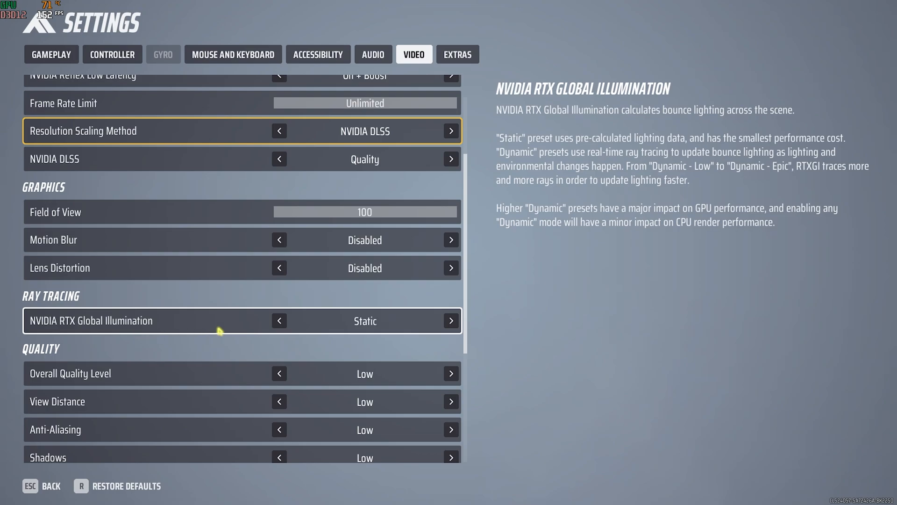
# Set View Distance Epic and Texture High, disable energy saving, and exit to the menu.
pyautogui.scroll(-3)
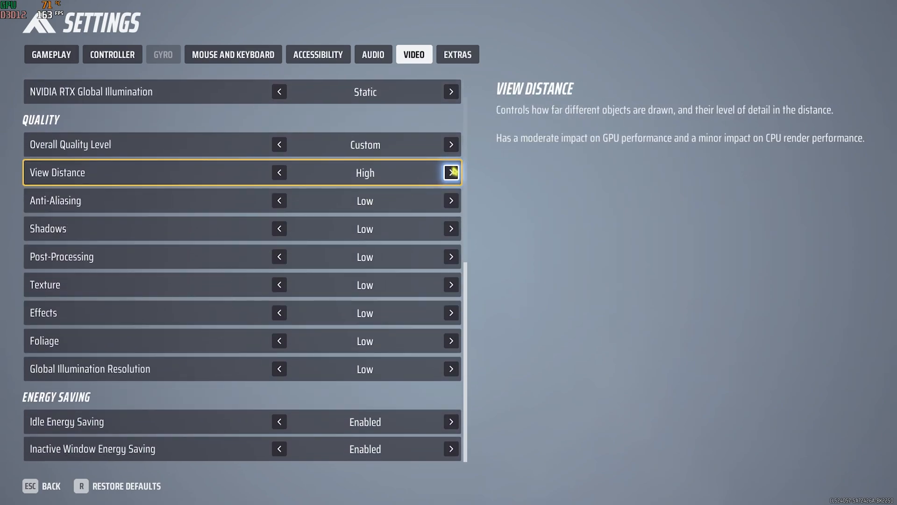
pyautogui.click(451, 172)
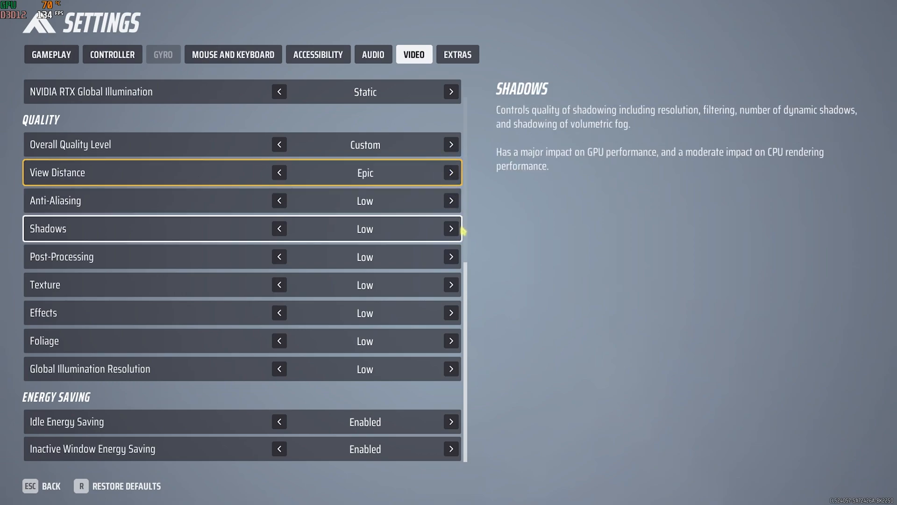
pyautogui.click(451, 284)
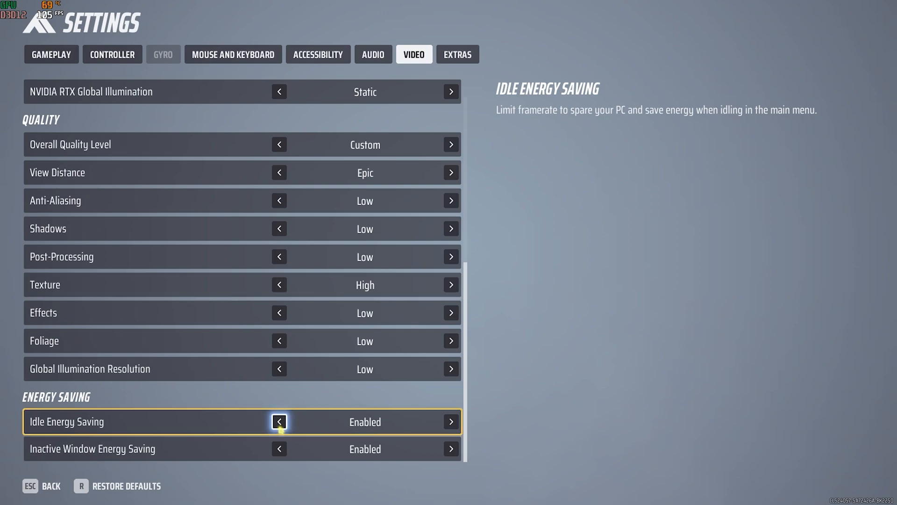
pyautogui.click(279, 421)
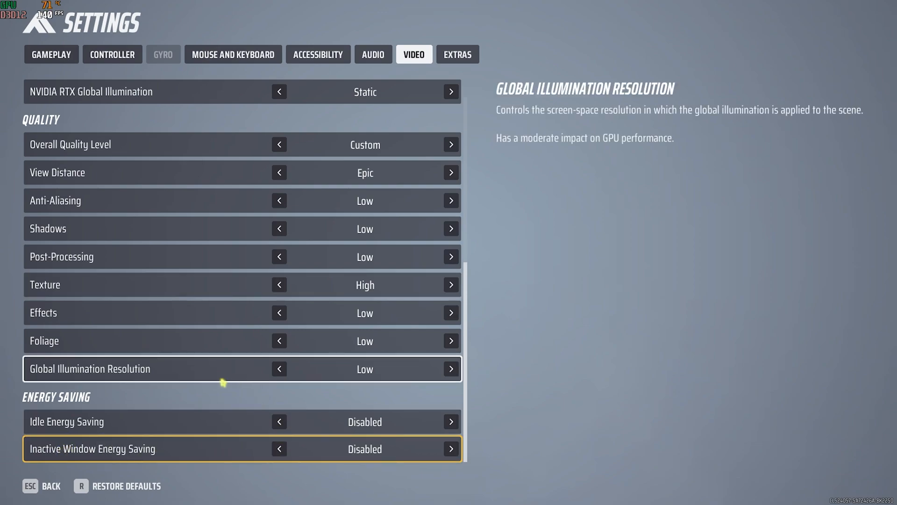
pyautogui.press('Escape')
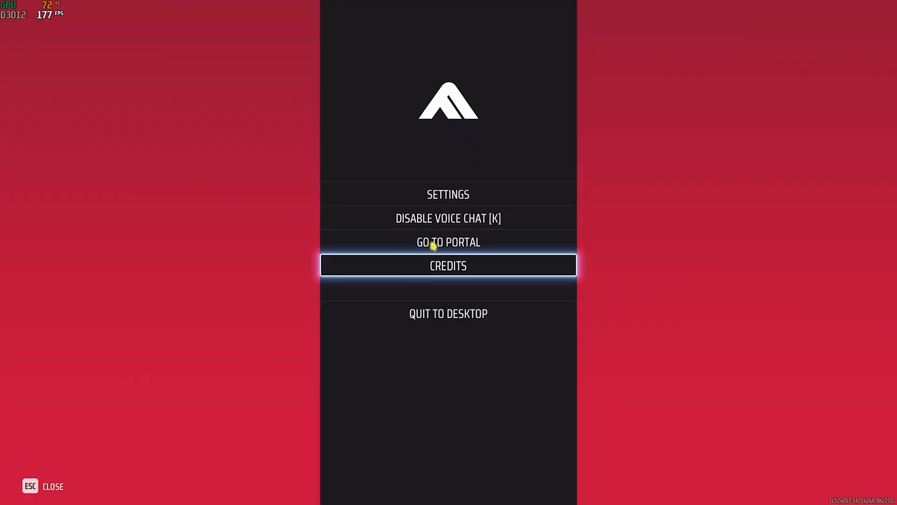